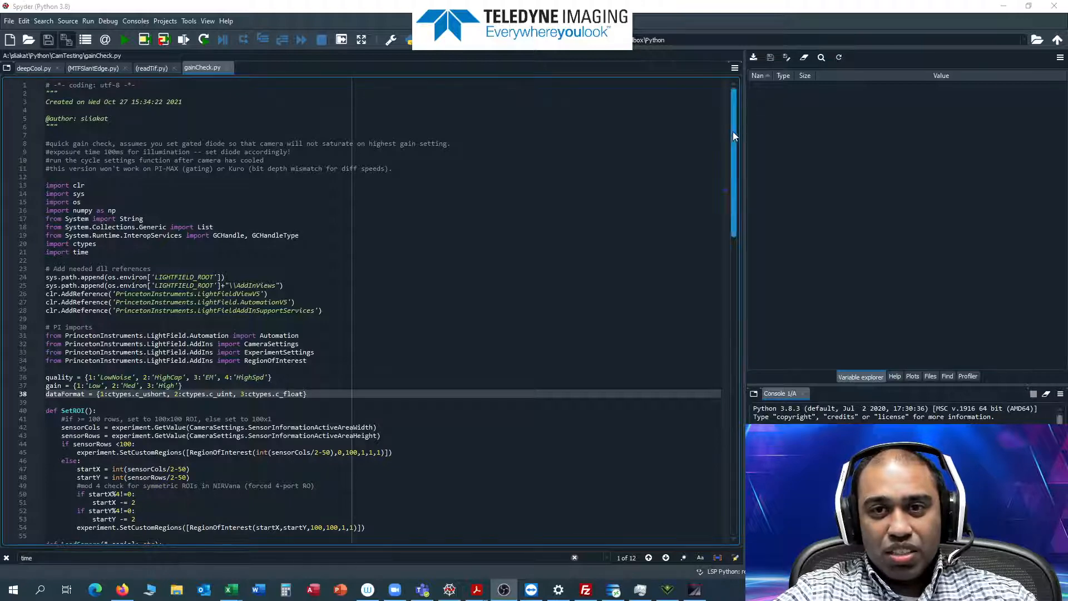
Scroll down past the imports and helper functions of gainCheck.py.
{"action": "scroll", "scroll_direction": "down", "scroll_amount": 3}
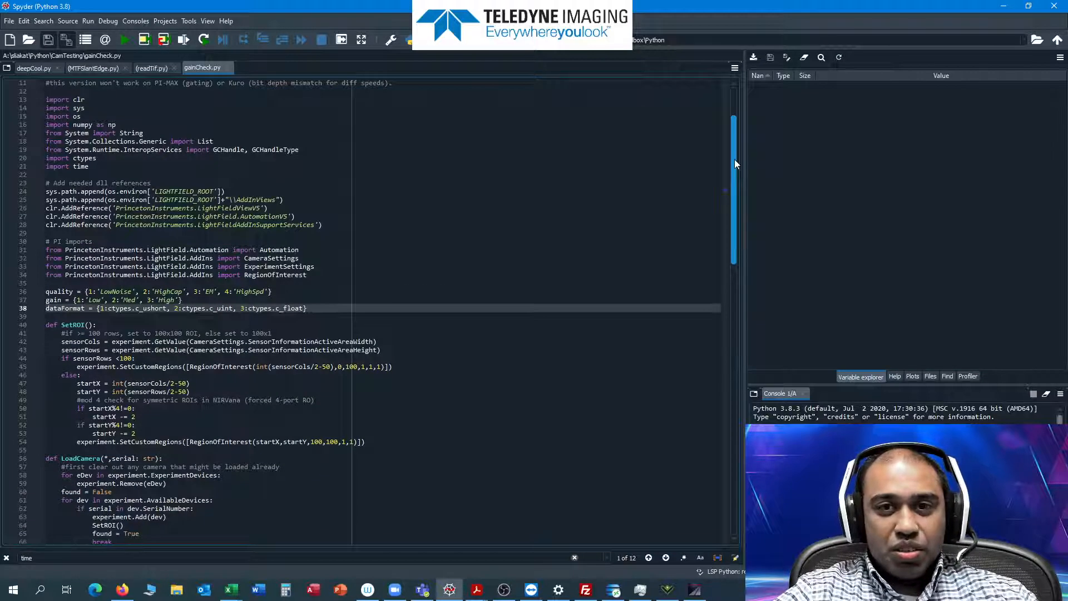
{"action": "scroll", "scroll_direction": "down", "scroll_amount": 3}
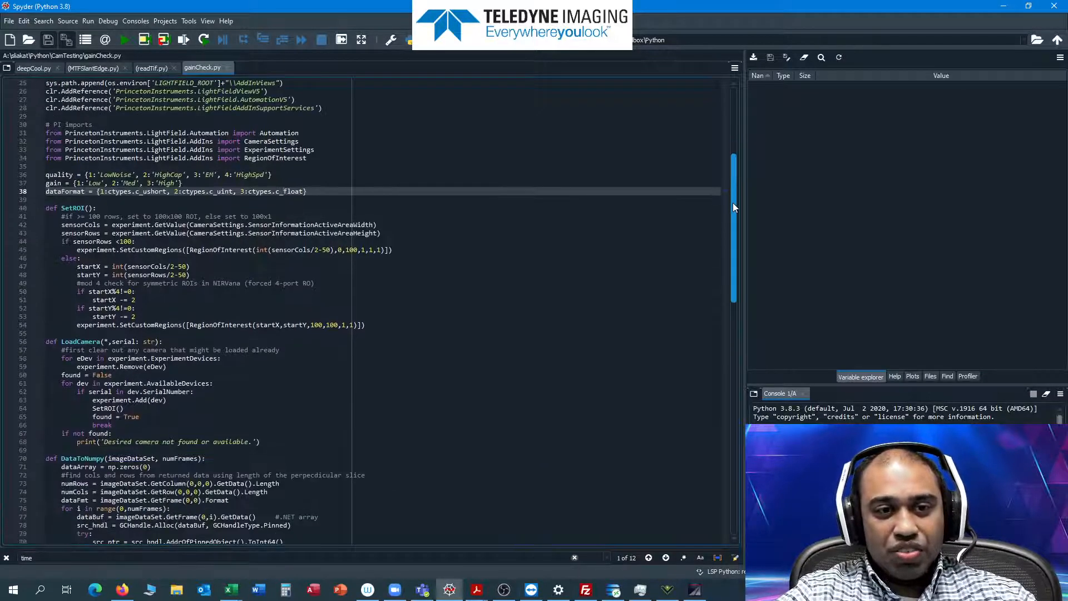
{"action": "scroll", "scroll_direction": "down", "scroll_amount": 3}
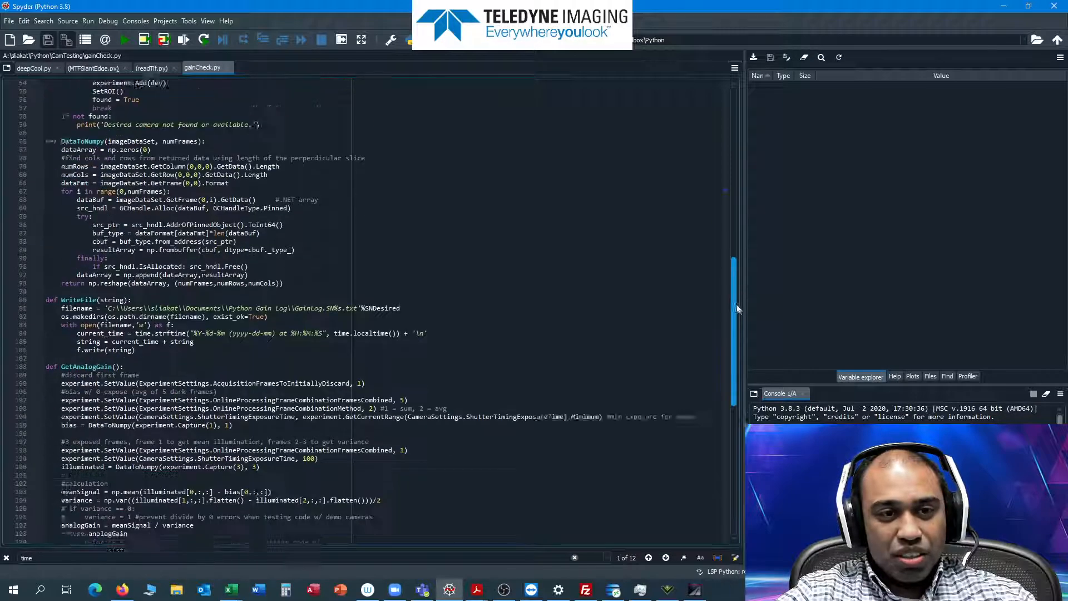
{"action": "scroll", "scroll_direction": "down", "scroll_amount": 3}
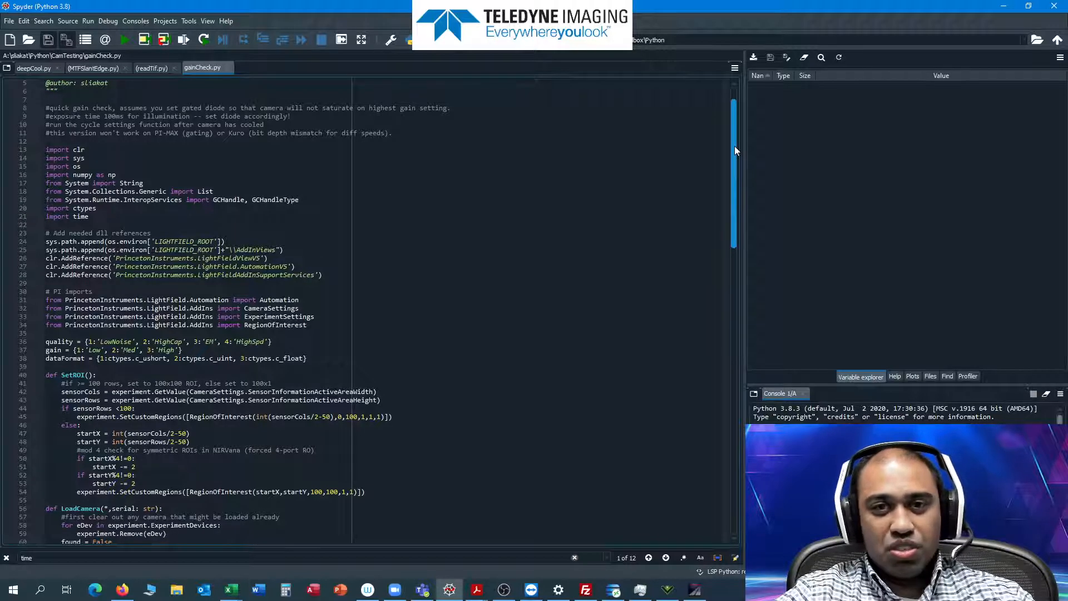
{"action": "scroll", "scroll_direction": "down", "scroll_amount": 3}
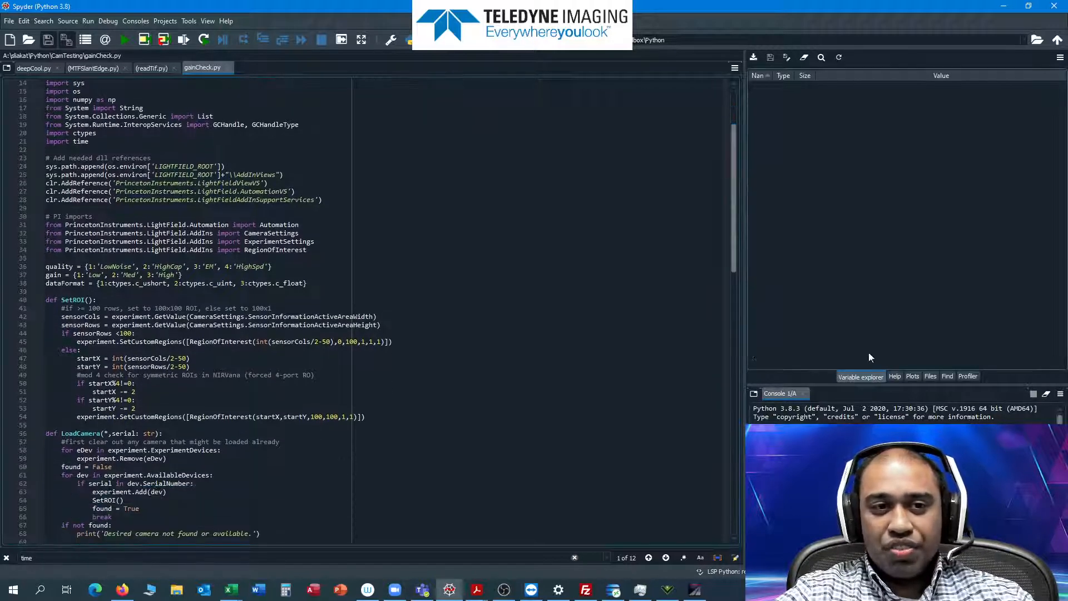
{"action": "left_click", "coordinate": [122, 399]}
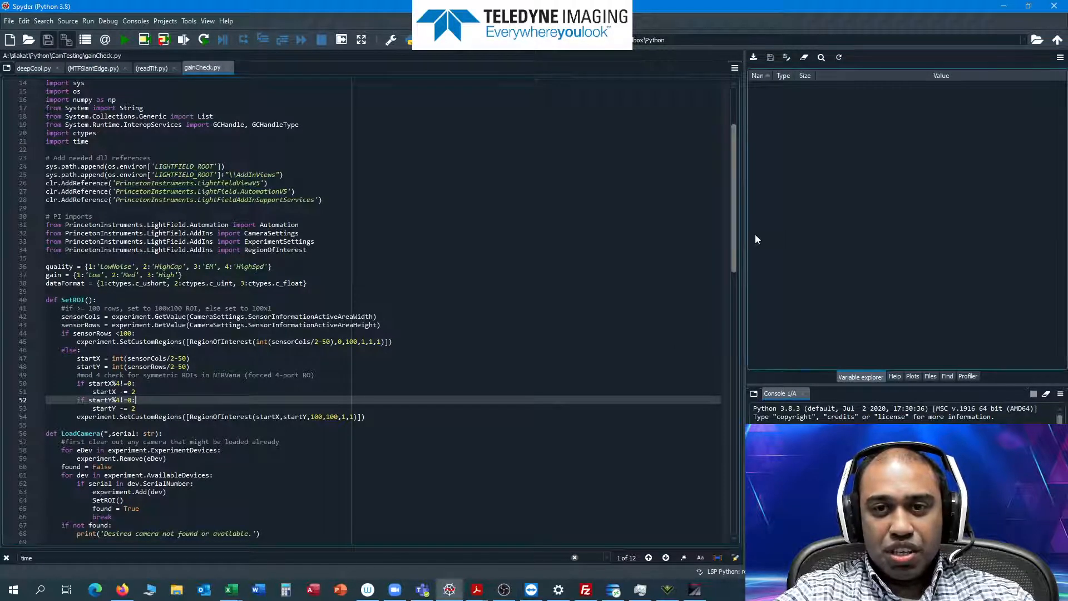
{"action": "scroll", "scroll_direction": "down", "scroll_amount": 3}
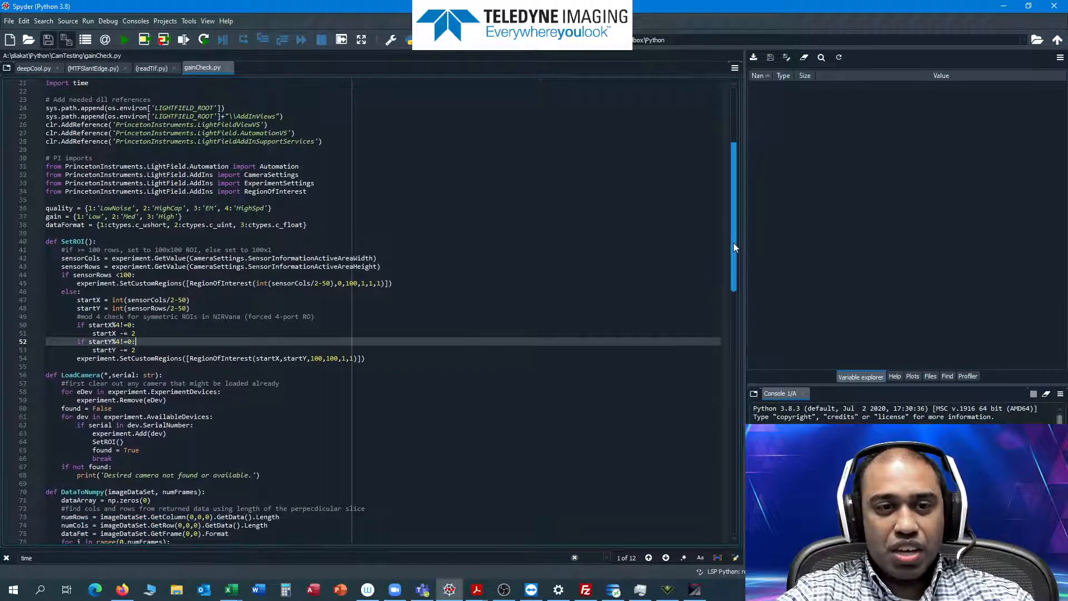
{"action": "scroll", "scroll_direction": "down", "scroll_amount": 3}
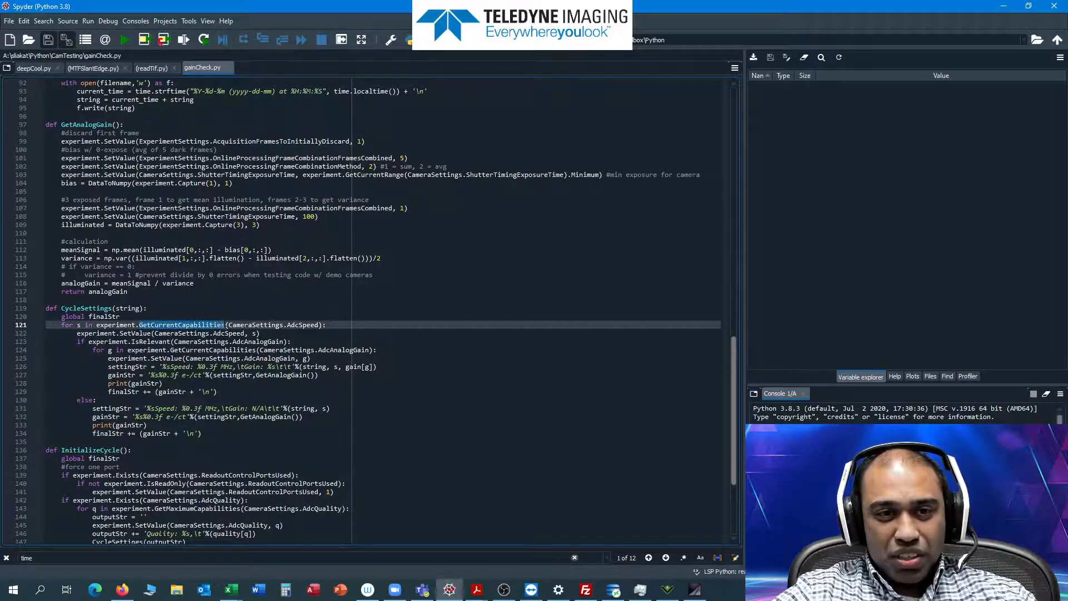
{"action": "scroll", "scroll_direction": "down", "scroll_amount": 3}
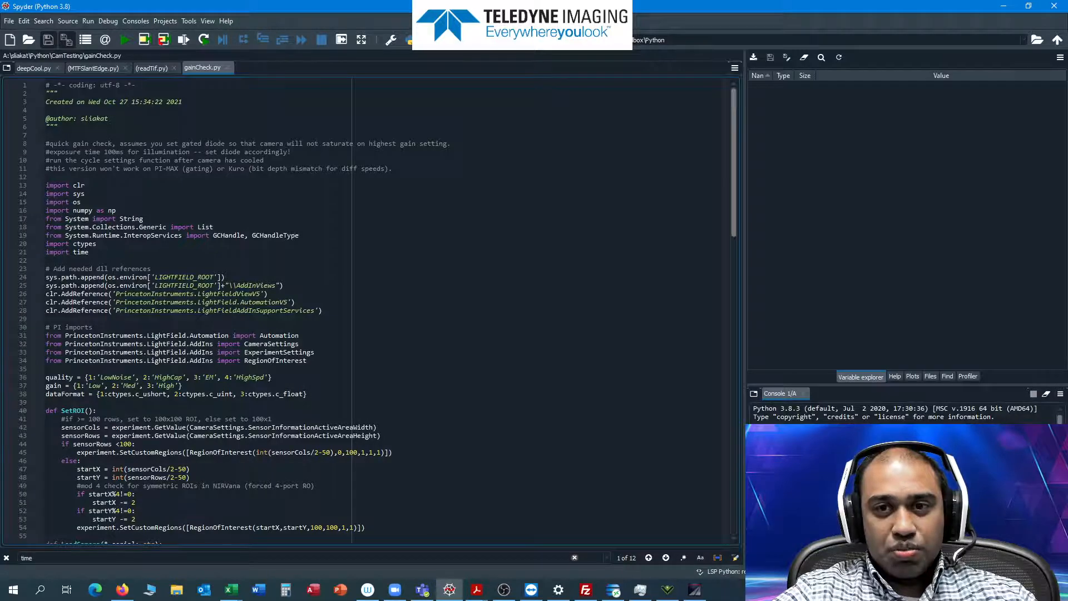
{"action": "scroll", "scroll_direction": "down", "scroll_amount": 3}
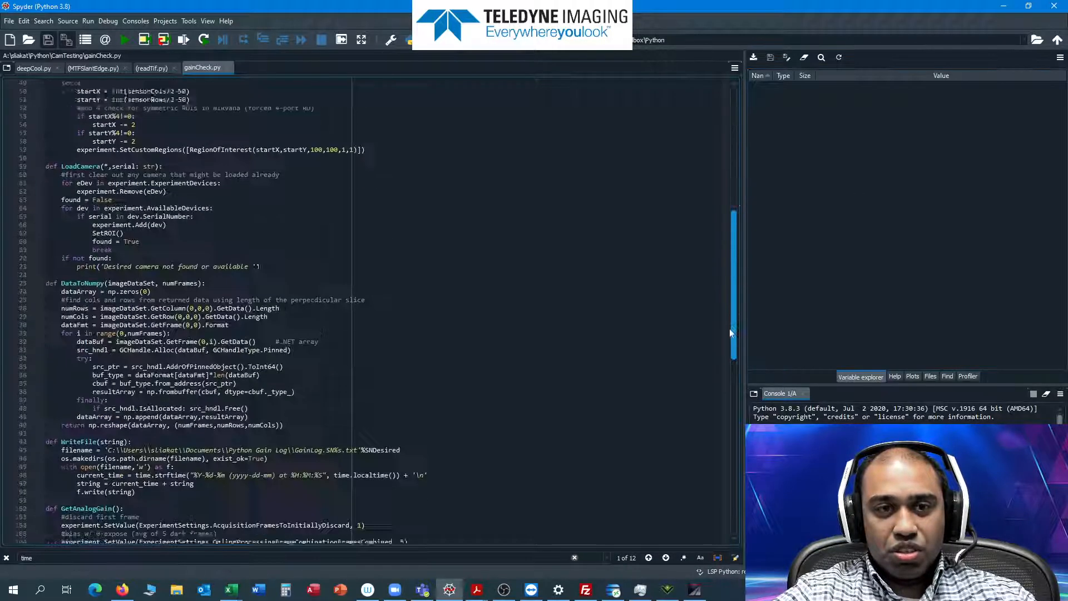
{"action": "scroll", "scroll_direction": "down", "scroll_amount": 3}
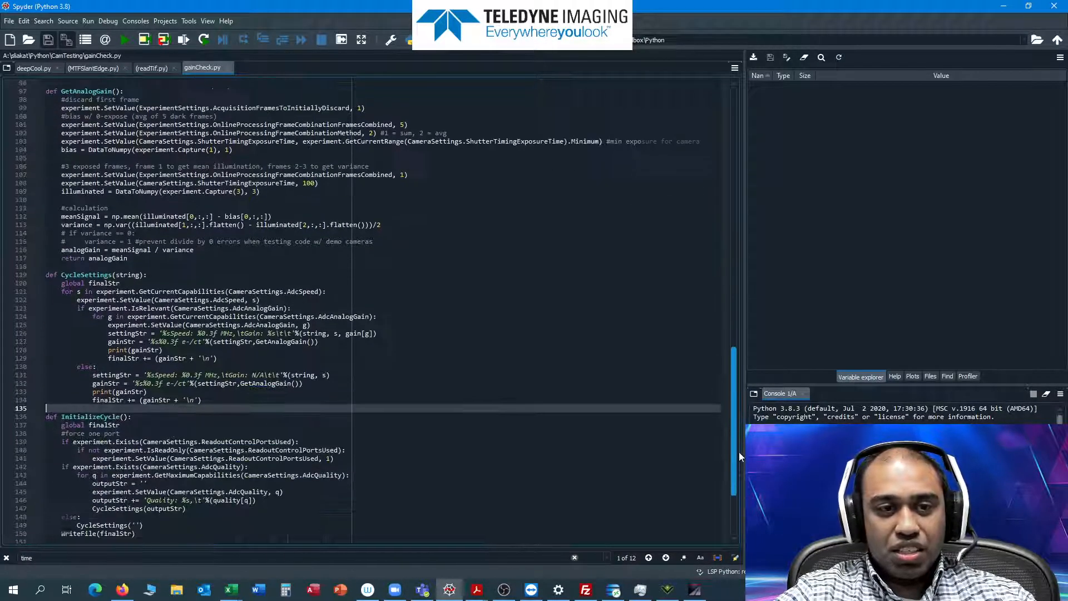
{"action": "scroll", "scroll_direction": "down", "scroll_amount": 3}
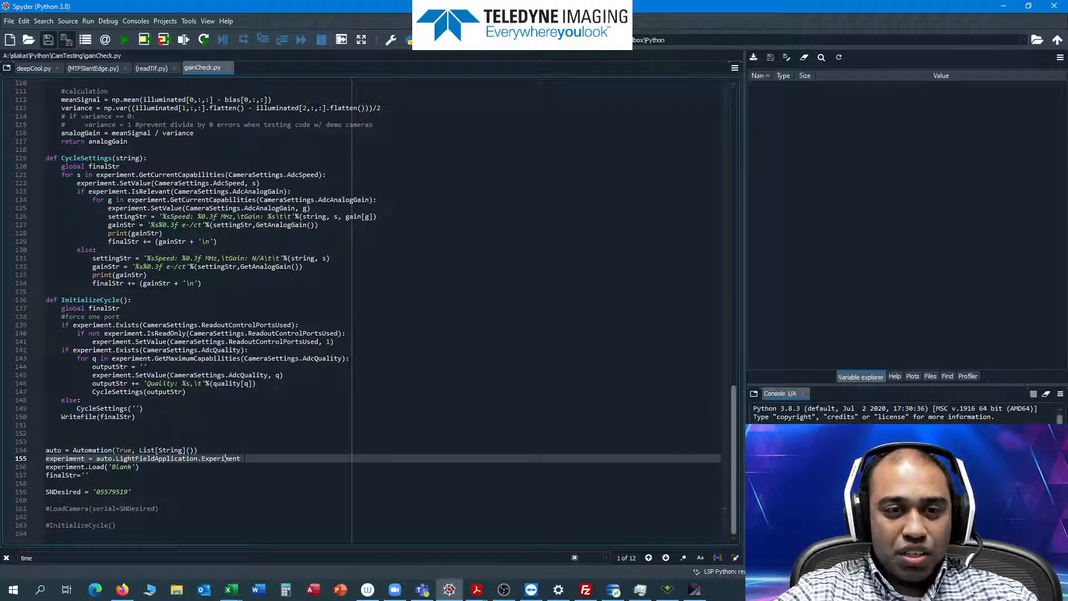
Continue down until CycleSettings and InitializeCycle with the ADC speed and gain loops are in view.
{"action": "triple_click", "coordinate": [144, 457]}
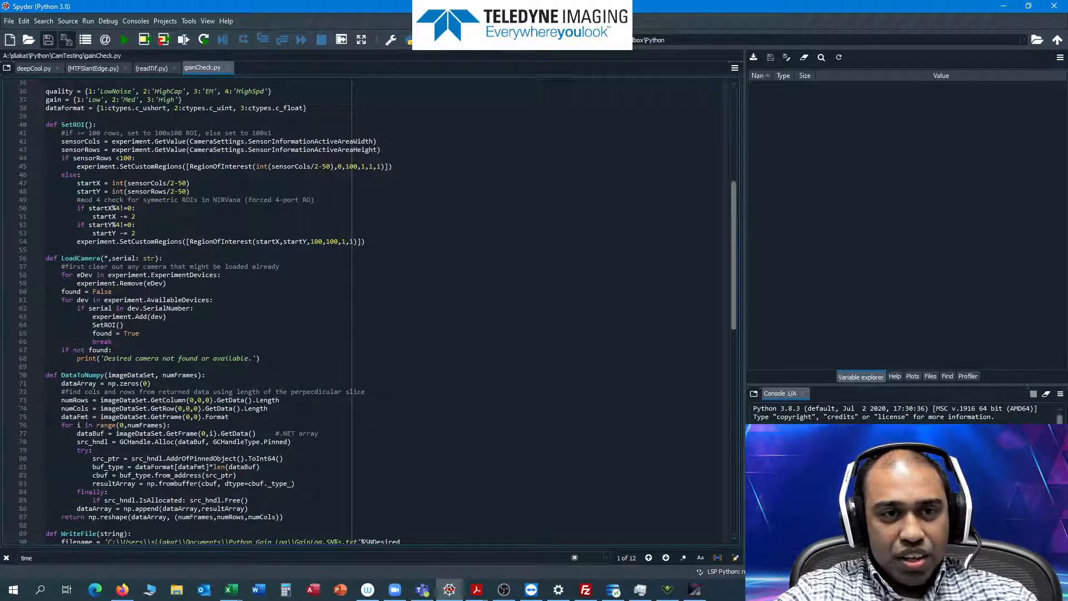
{"action": "left_click", "coordinate": [157, 257]}
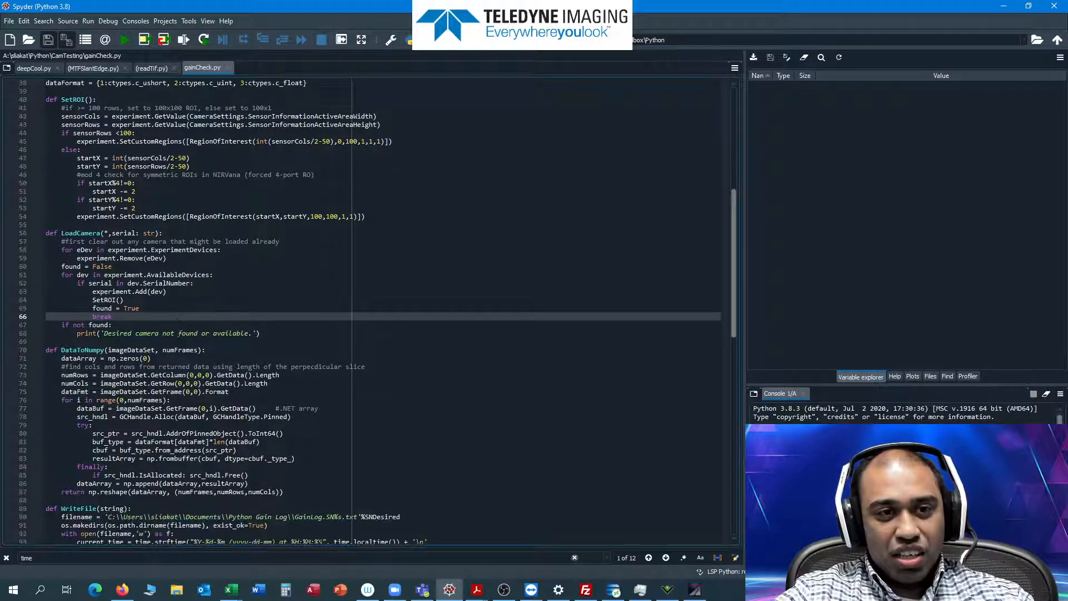
{"action": "scroll", "scroll_direction": "down", "scroll_amount": 3}
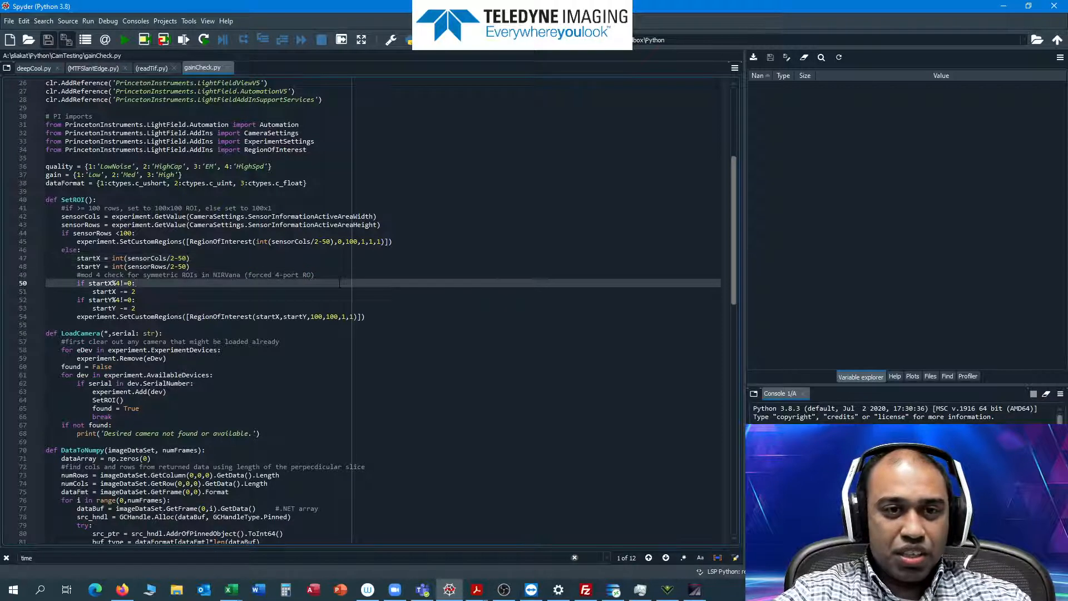
{"action": "scroll", "scroll_direction": "down", "scroll_amount": 3}
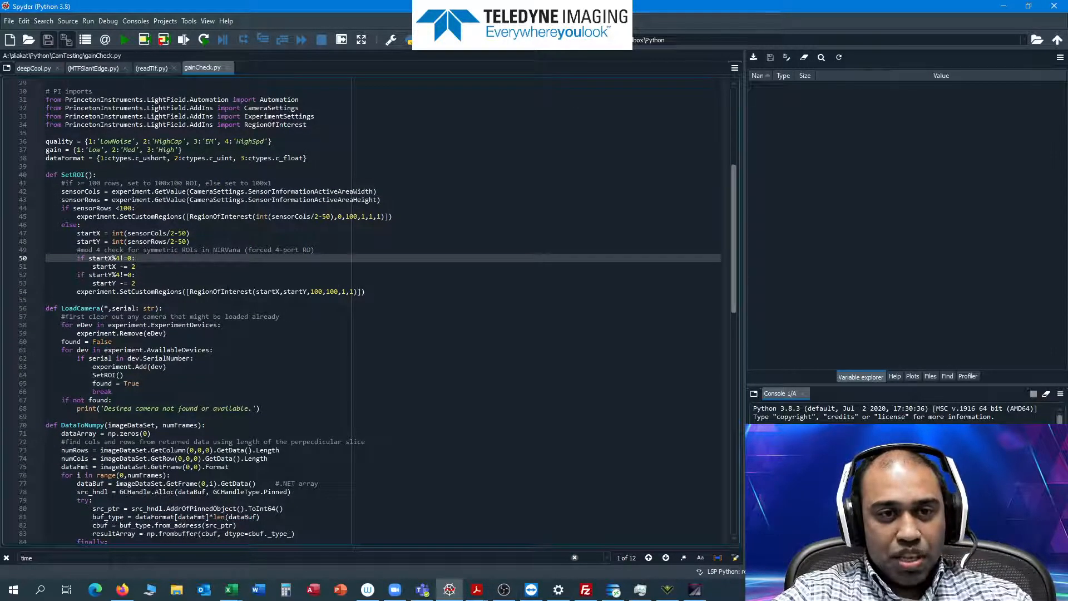
{"action": "left_click", "coordinate": [225, 291]}
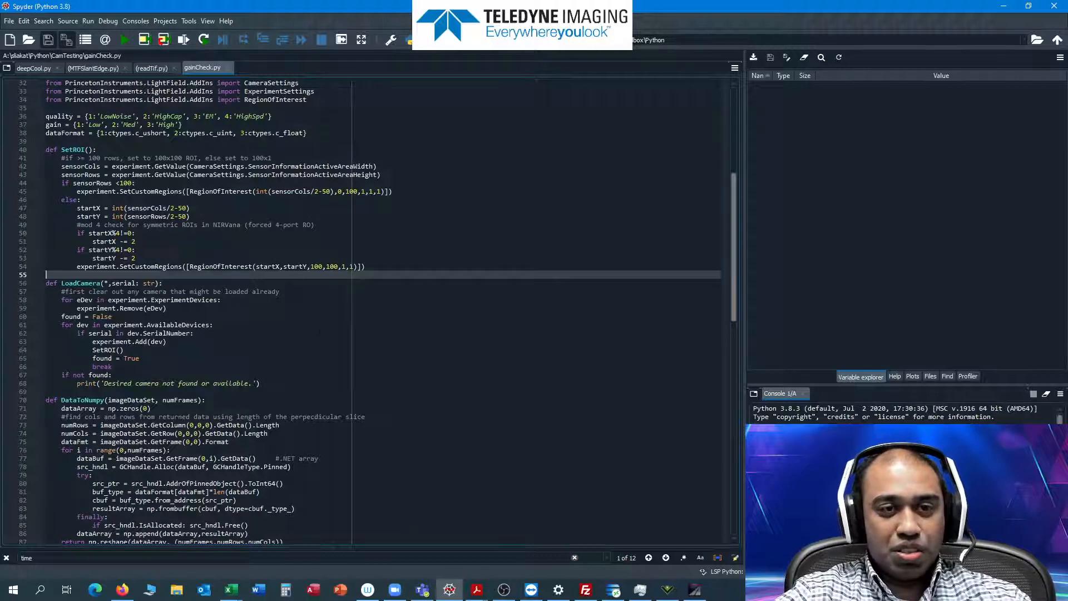
{"action": "scroll", "scroll_direction": "down", "scroll_amount": 3}
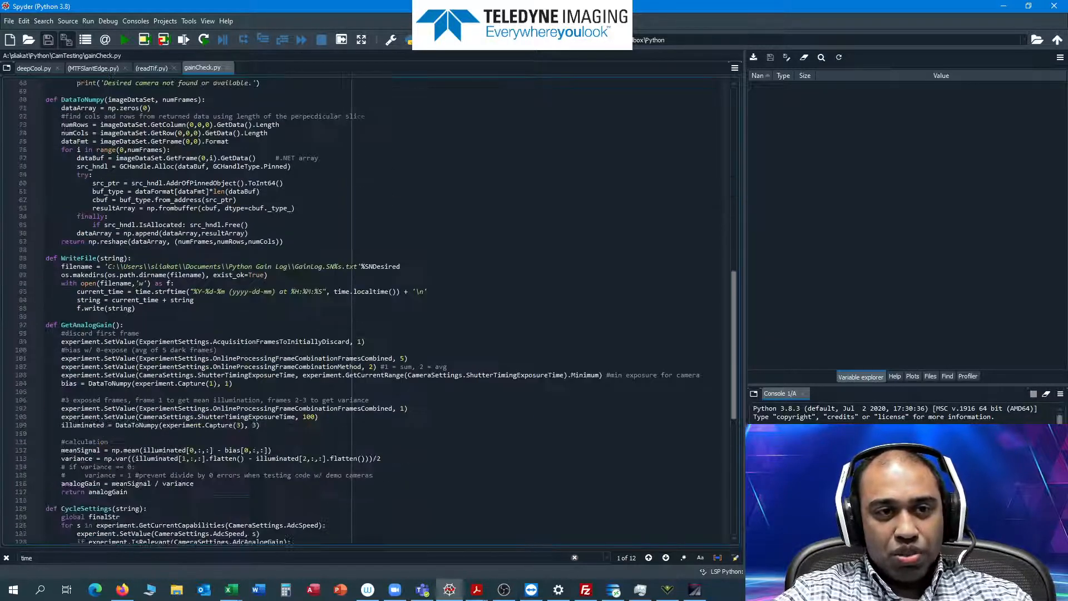
{"action": "scroll", "scroll_direction": "down", "scroll_amount": 3}
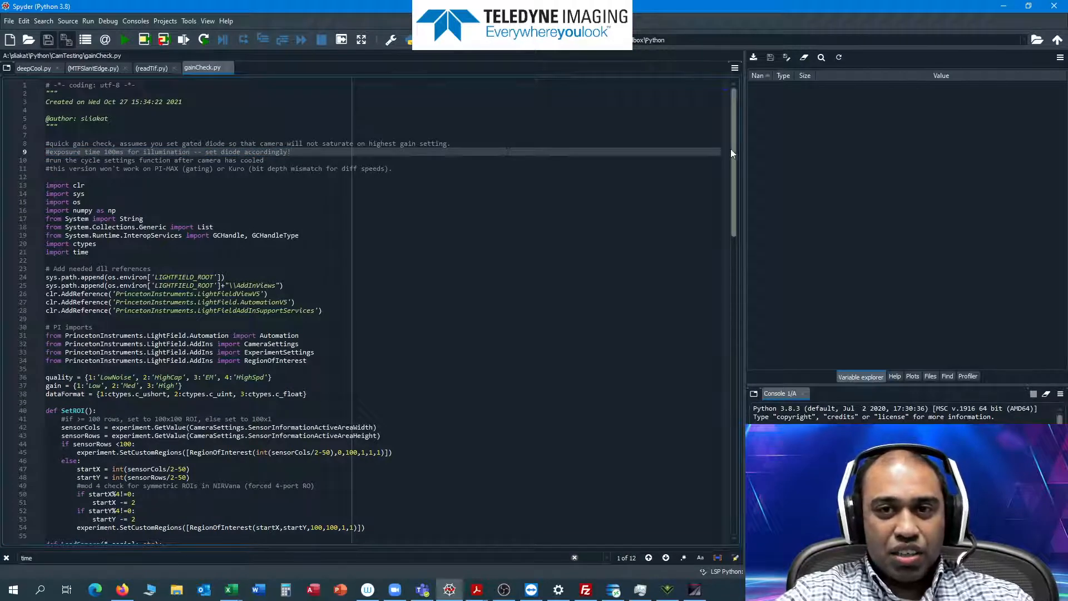
{"action": "scroll", "scroll_direction": "down", "scroll_amount": 3}
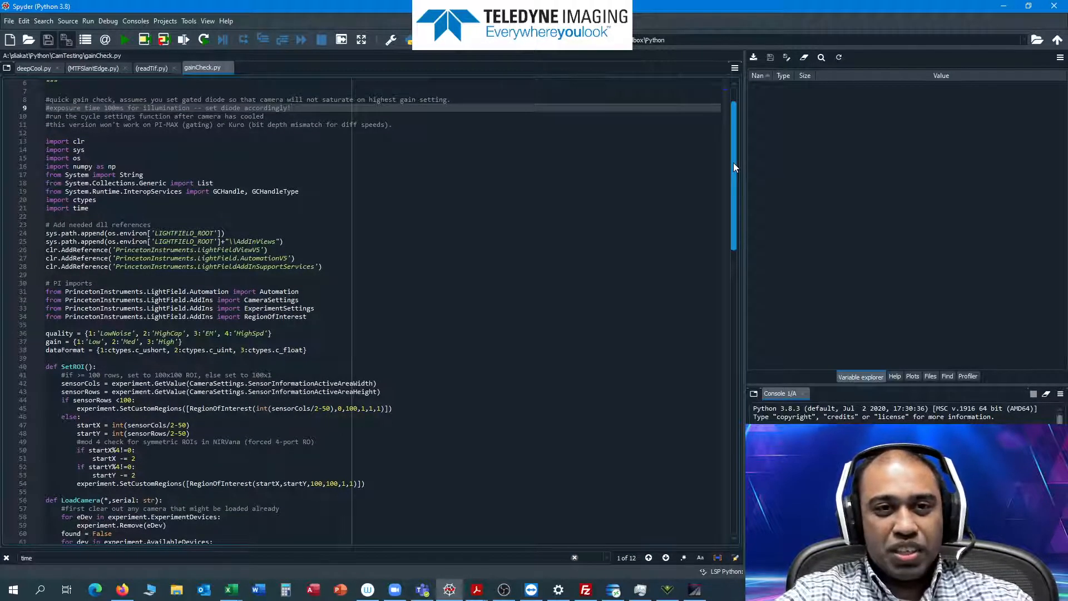
{"action": "scroll", "scroll_direction": "down", "scroll_amount": 3}
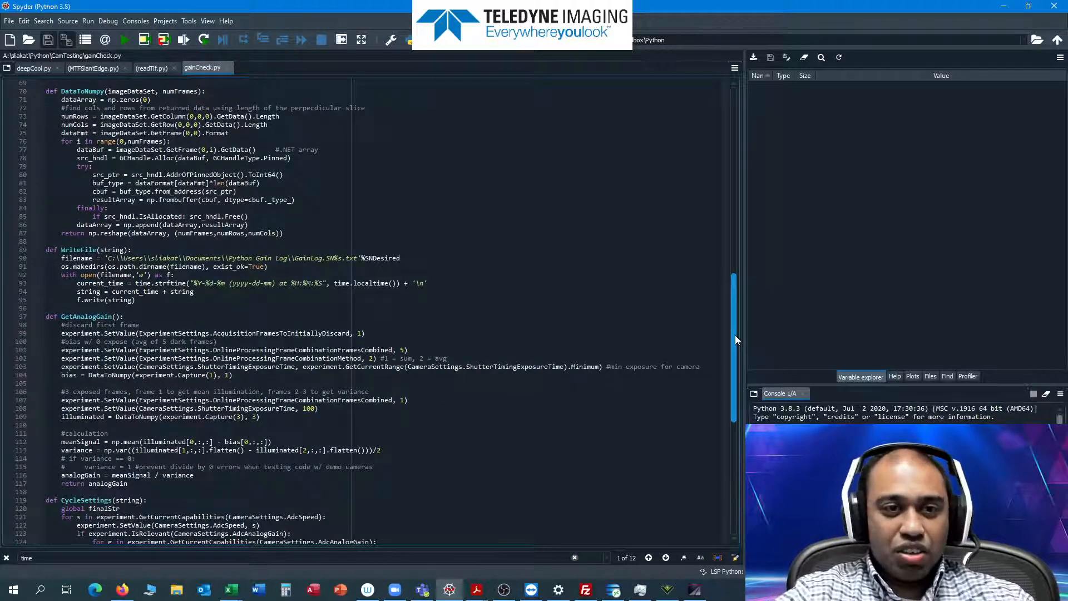
{"action": "scroll", "scroll_direction": "down", "scroll_amount": 3}
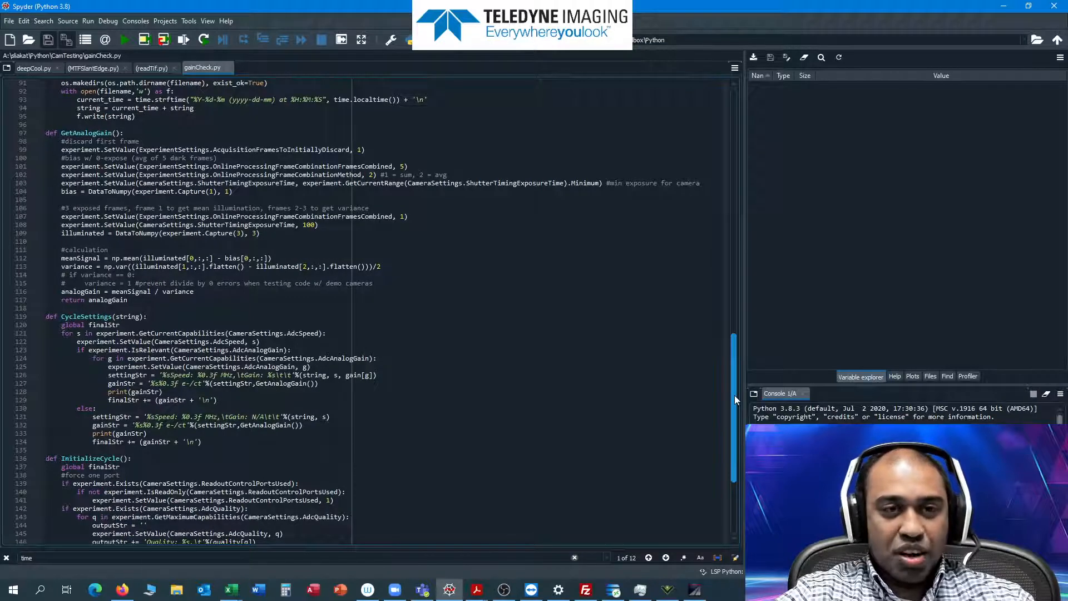
{"action": "scroll", "scroll_direction": "down", "scroll_amount": 3}
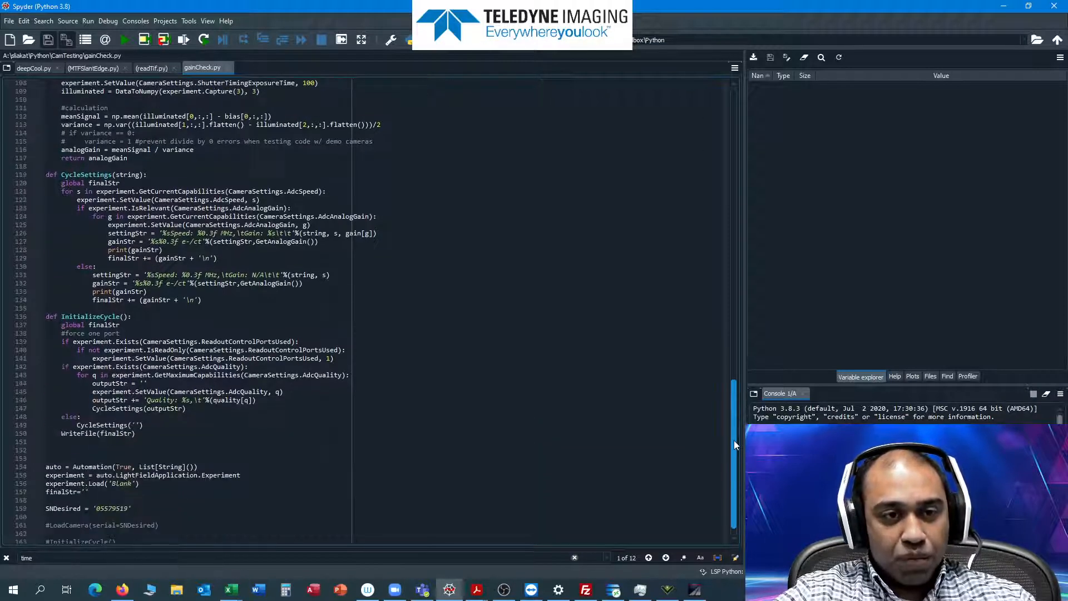
{"action": "scroll", "scroll_direction": "down", "scroll_amount": 3}
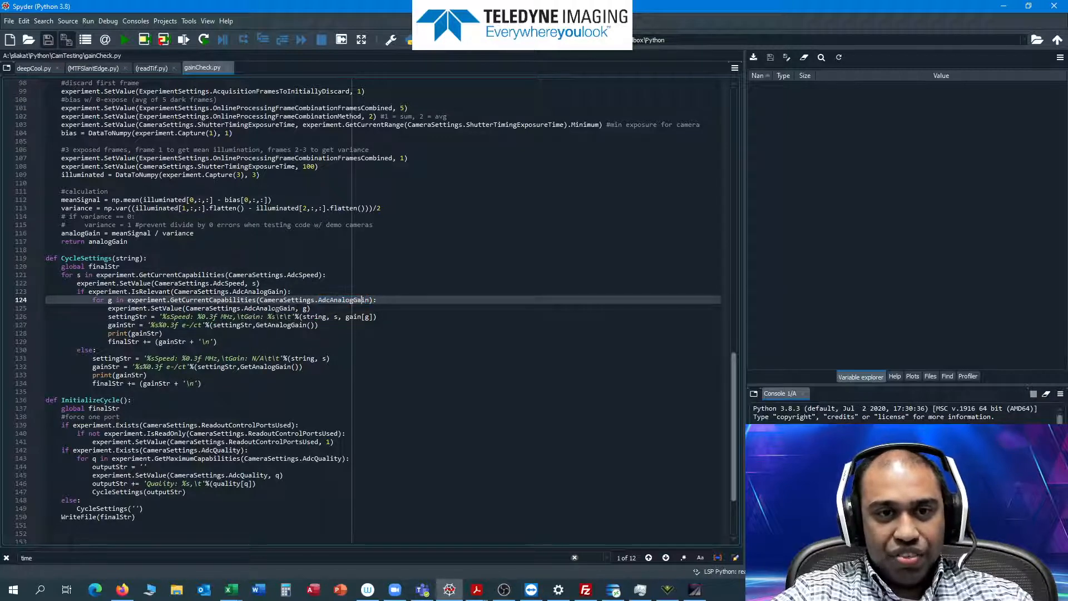
Highlight every AdcAnalogGain occurrence and move to the WriteFile and GetAnalogGain functions.
{"action": "double_click", "coordinate": [341, 299]}
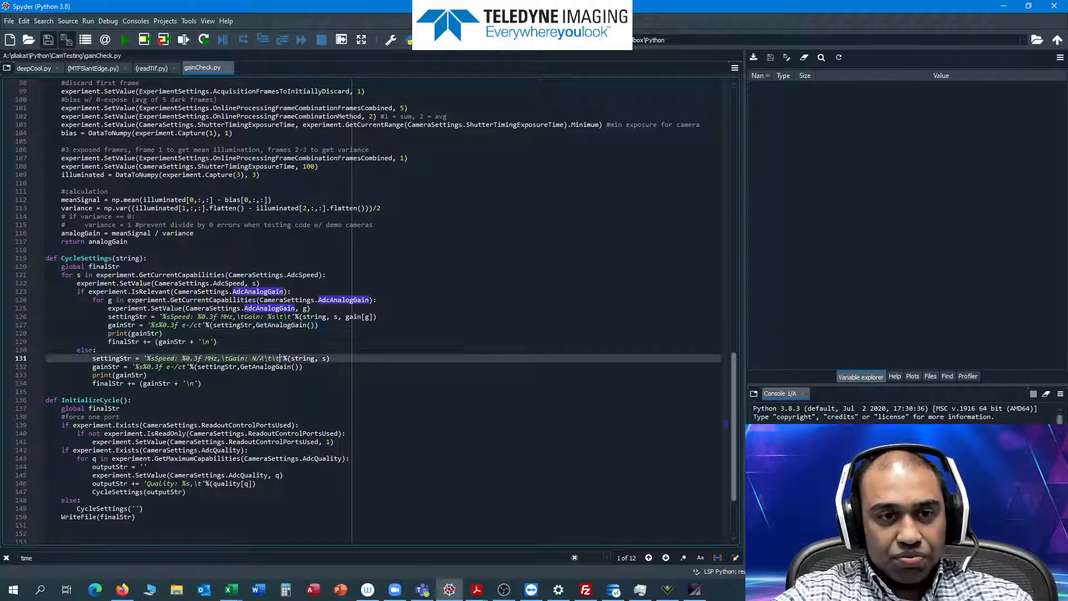
{"action": "scroll", "scroll_direction": "down", "scroll_amount": 3}
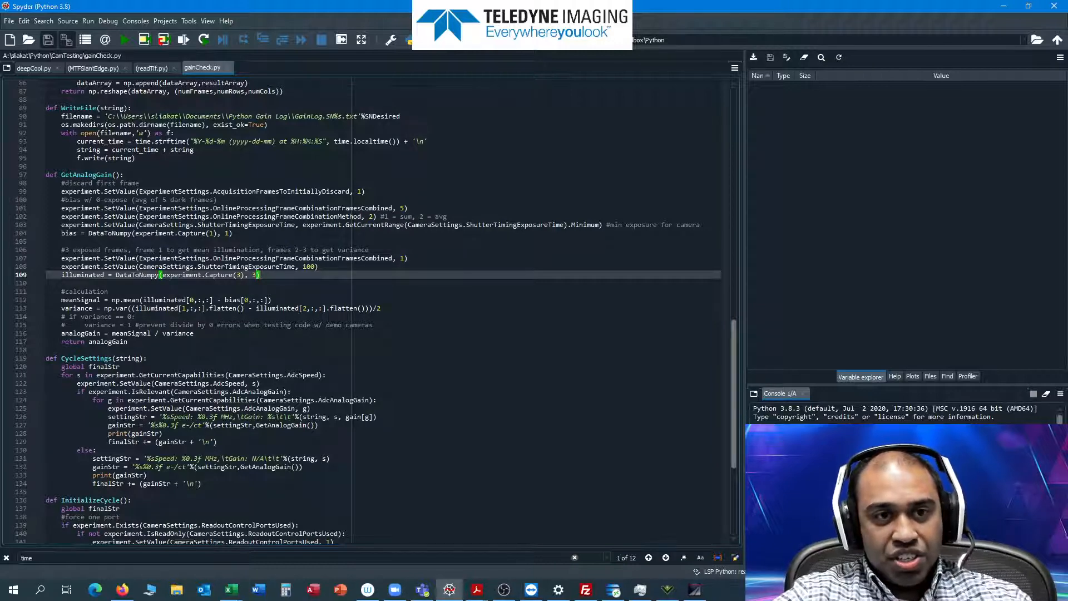
Mark the minimum-exposure bias line, highlight 'experiment', and move toward the main automation block.
{"action": "left_click", "coordinate": [272, 224]}
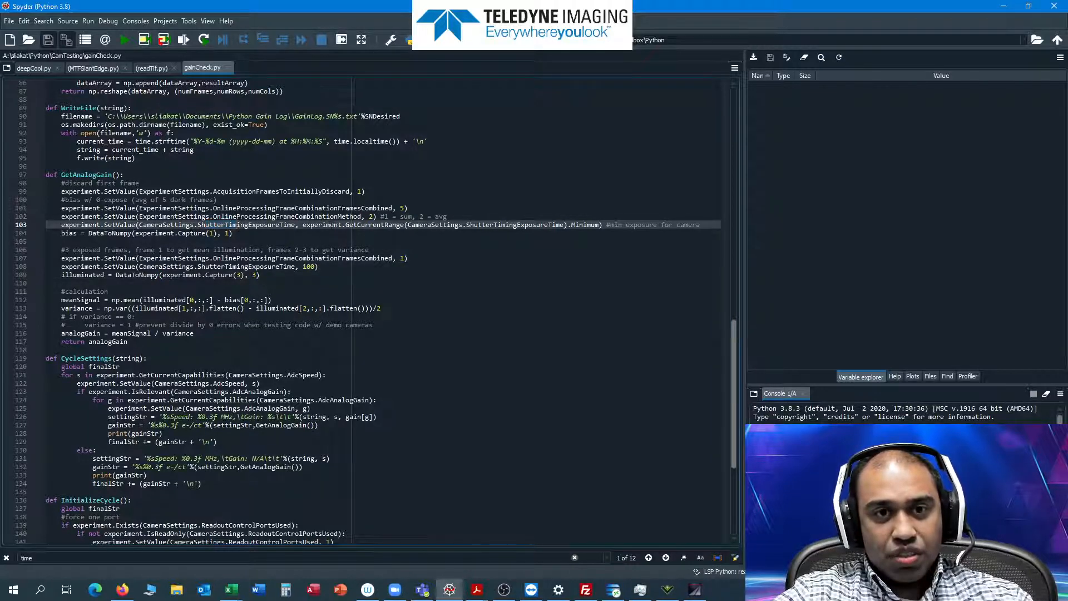
{"action": "double_click", "coordinate": [321, 224]}
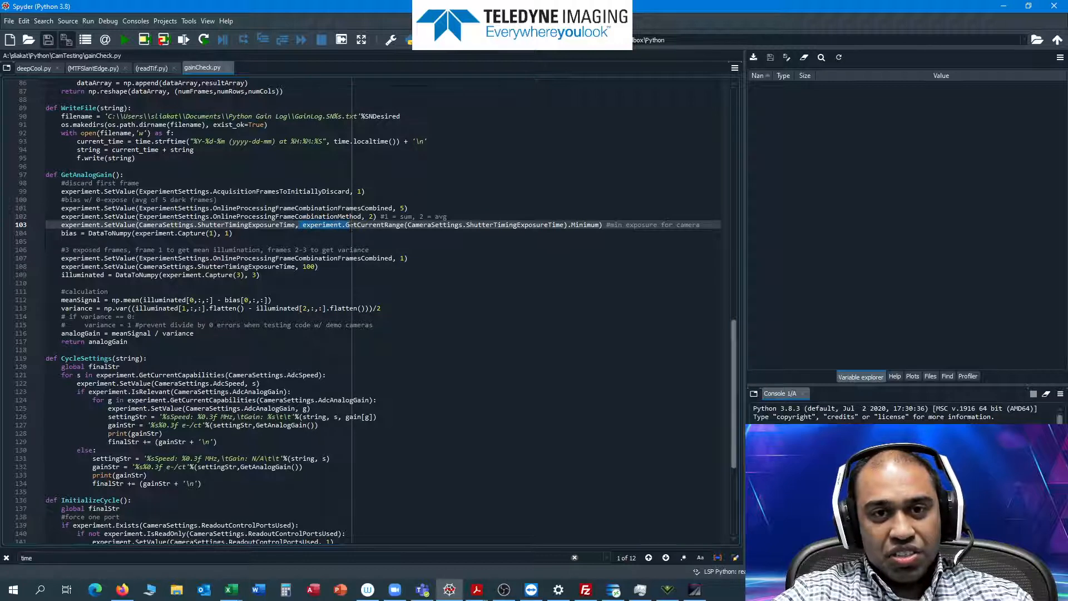
{"action": "scroll", "scroll_direction": "down", "scroll_amount": 3}
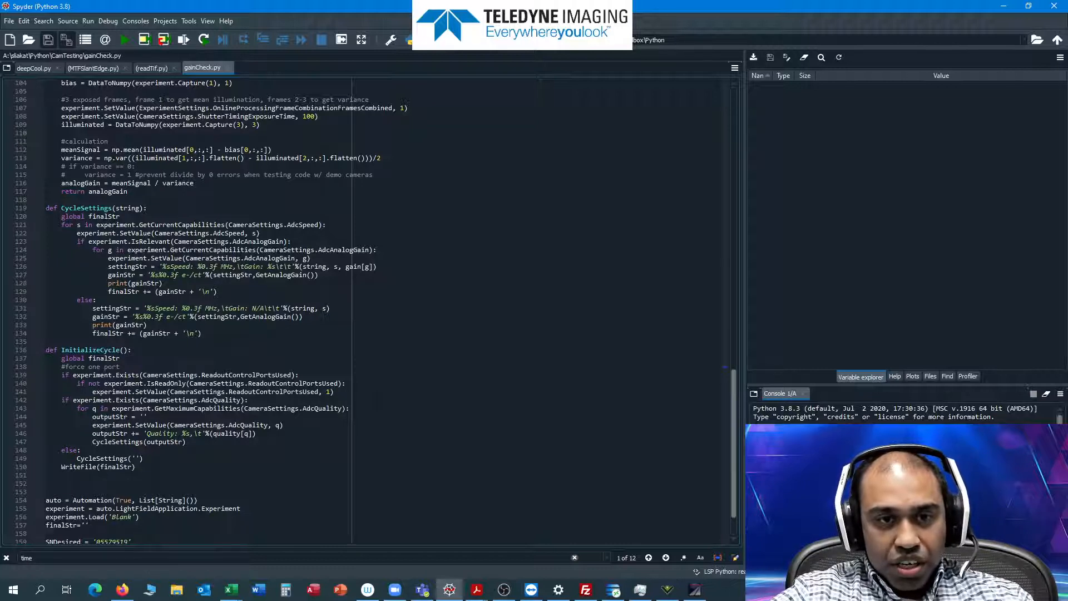
Mark the quality-settings loop at line 143 and highlight the selected word.
{"action": "left_click", "coordinate": [164, 408]}
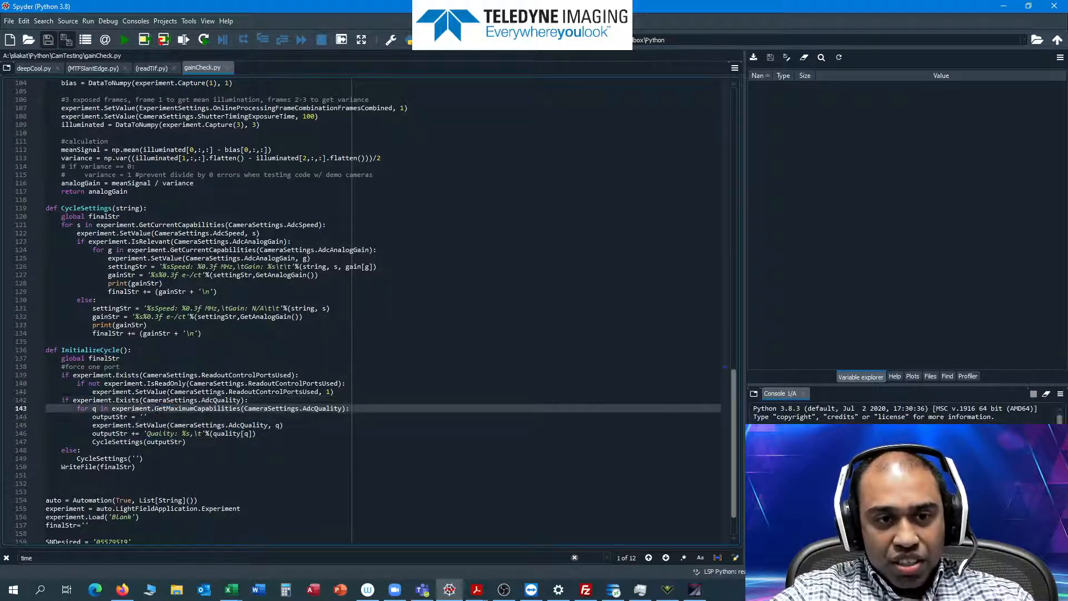
{"action": "double_click", "coordinate": [197, 408]}
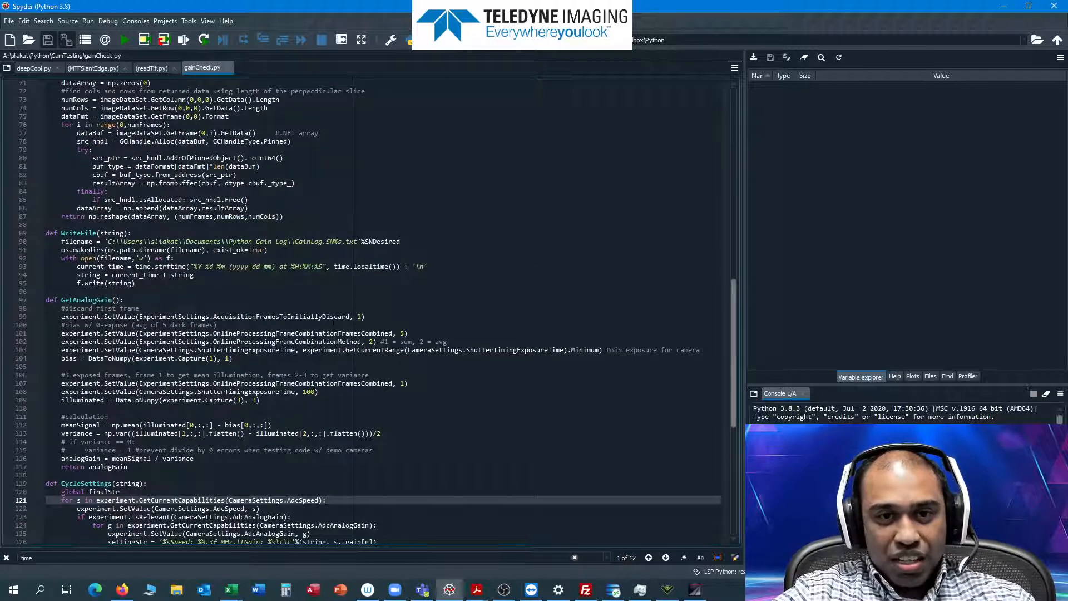
Highlight CameraSettings and ShutterTimingExposureTime, mark the bias and illuminated capture lines near DataToNumpy.
{"action": "scroll", "scroll_direction": "down", "scroll_amount": 3}
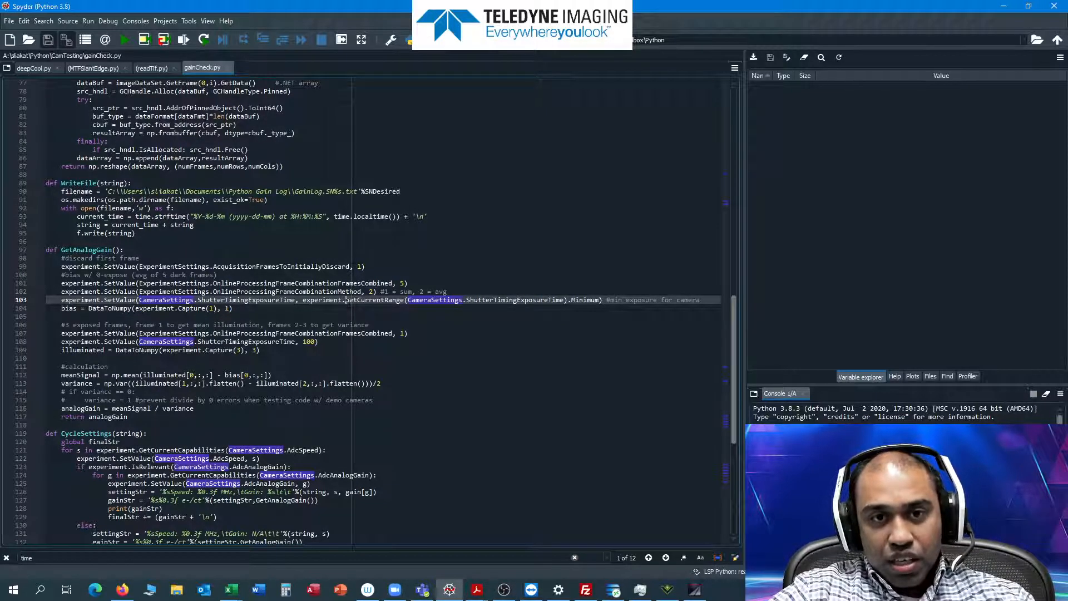
{"action": "double_click", "coordinate": [373, 300]}
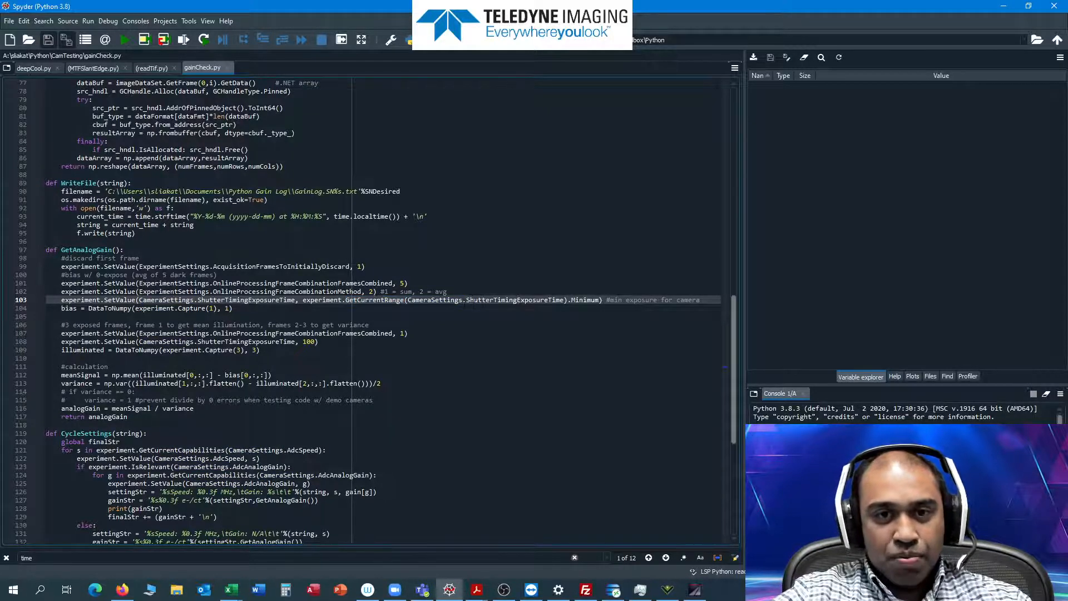
{"action": "double_click", "coordinate": [245, 300]}
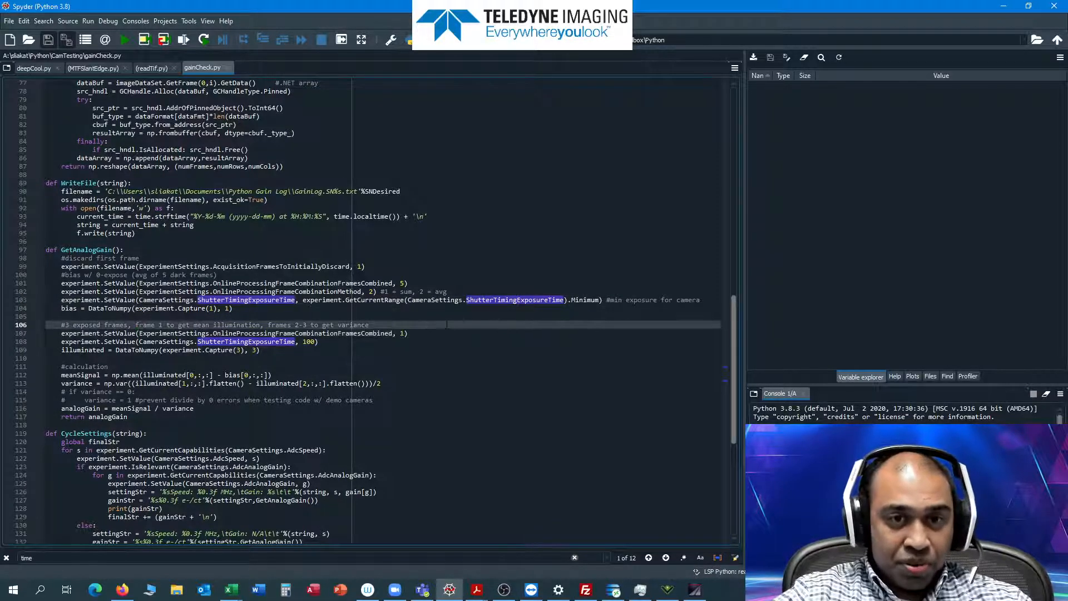
{"action": "double_click", "coordinate": [354, 324]}
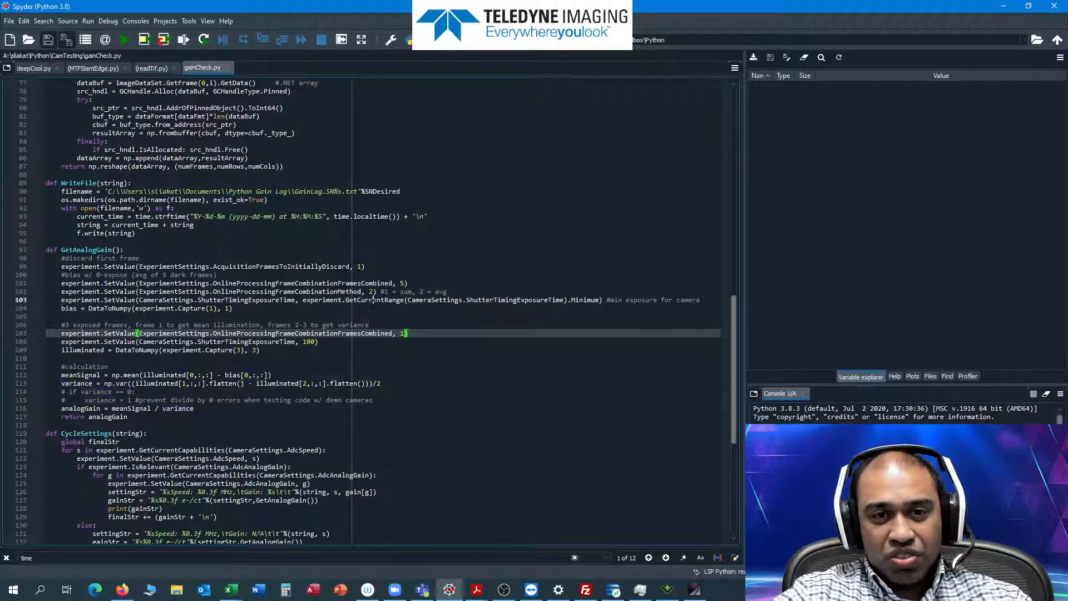
{"action": "left_click", "coordinate": [582, 299]}
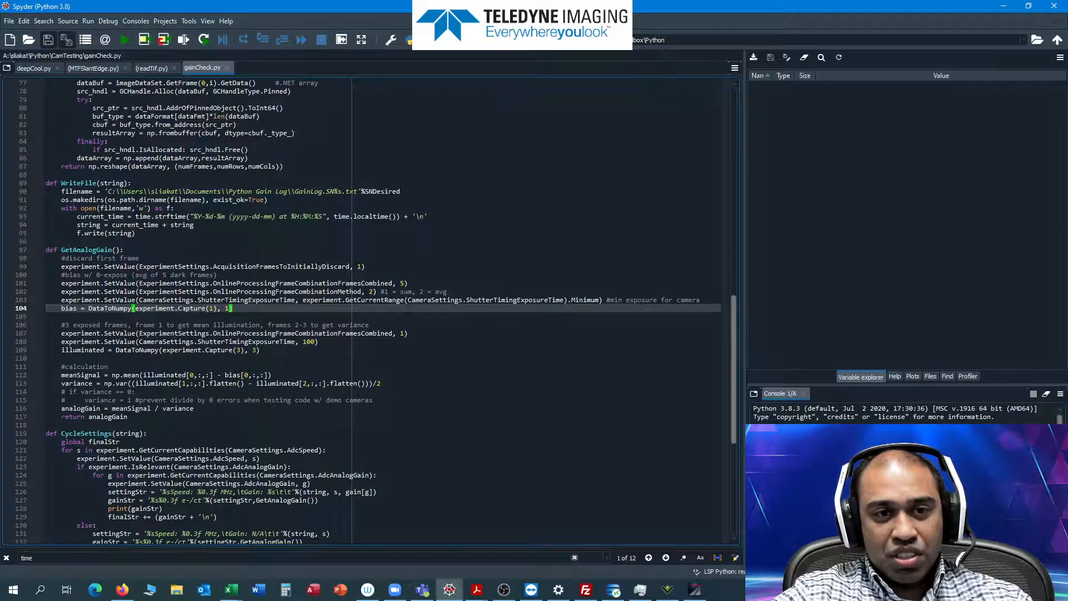
{"action": "double_click", "coordinate": [198, 309]}
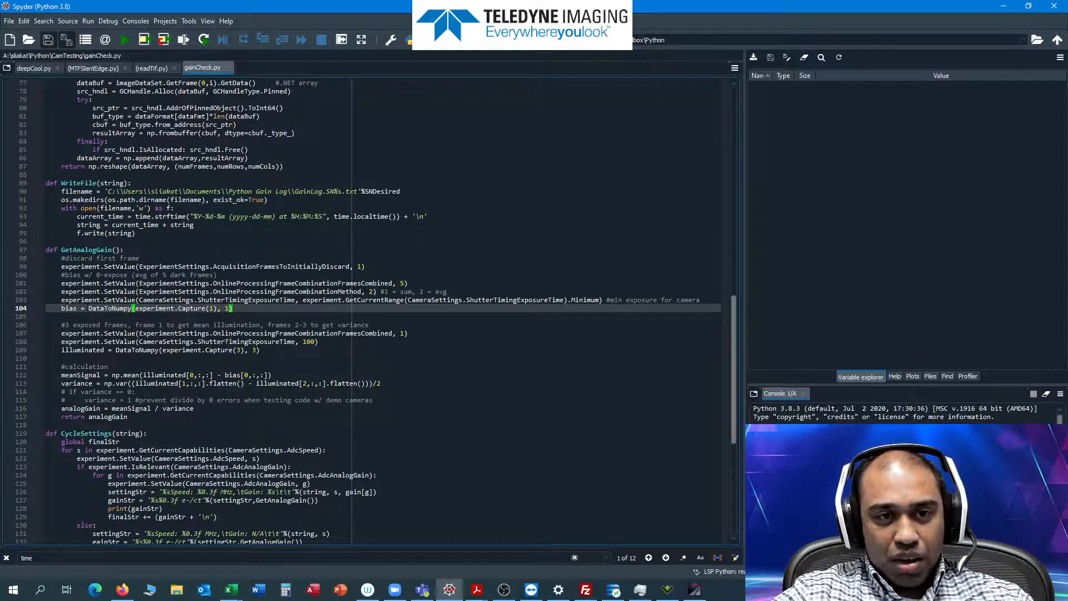
{"action": "double_click", "coordinate": [155, 308]}
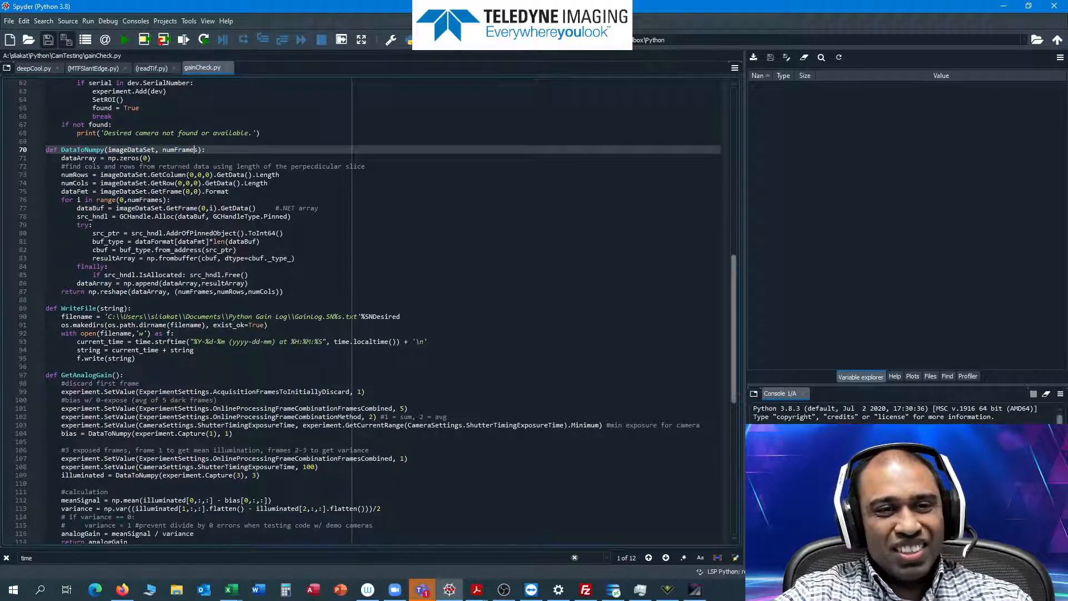
{"action": "double_click", "coordinate": [180, 149]}
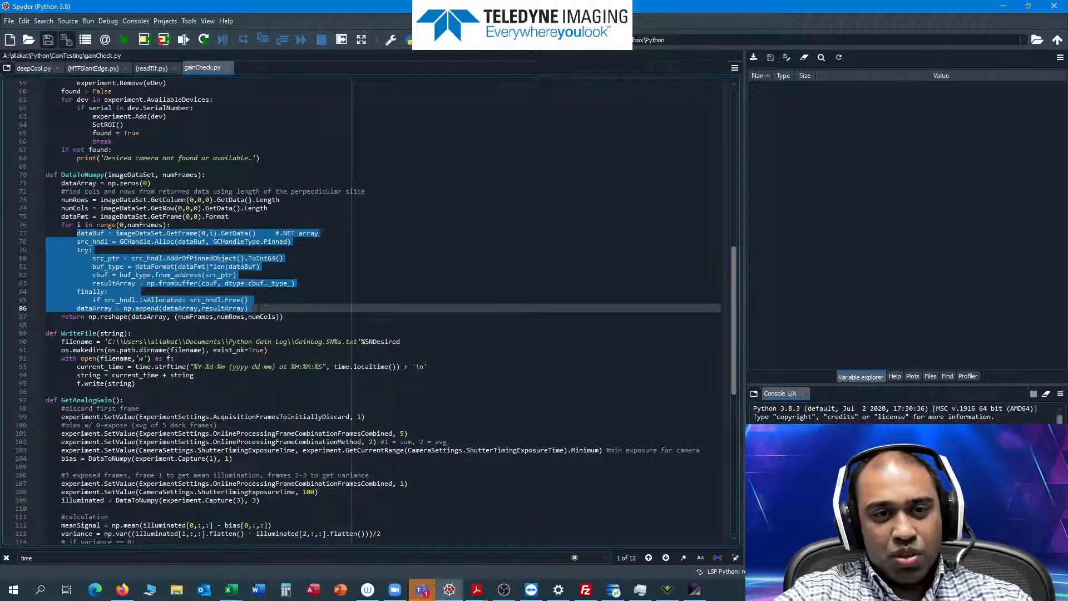
{"action": "left_click", "coordinate": [249, 308]}
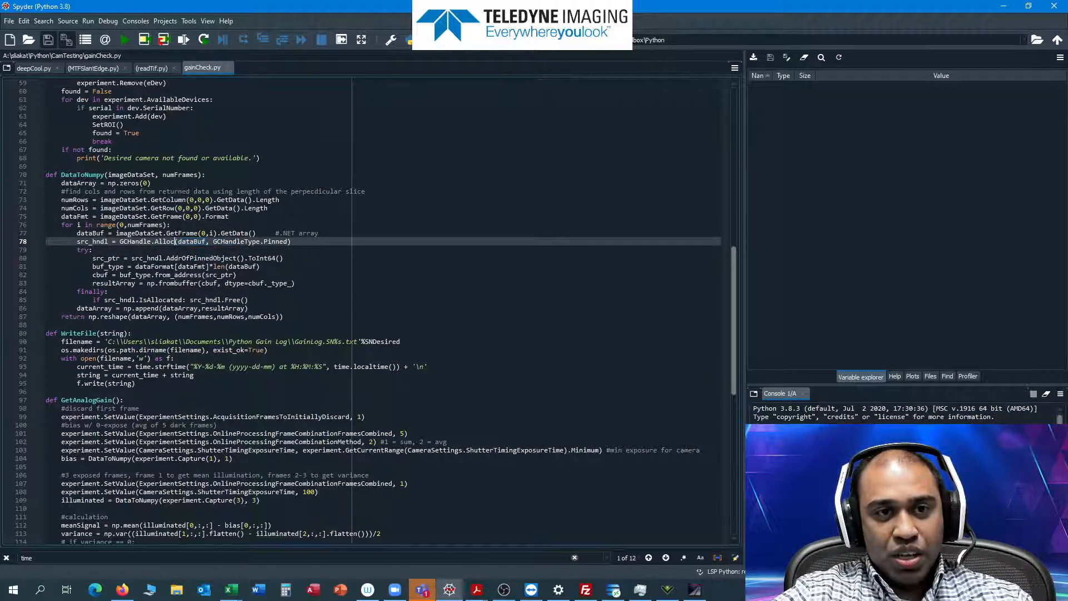
{"action": "scroll", "scroll_direction": "down", "scroll_amount": 3}
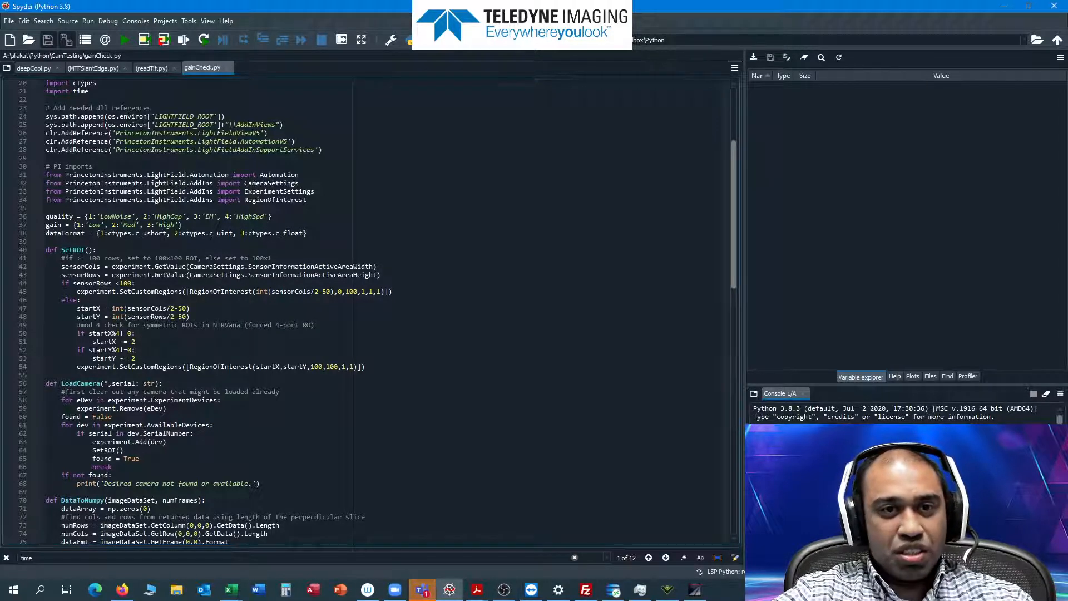
{"action": "scroll", "scroll_direction": "down", "scroll_amount": 3}
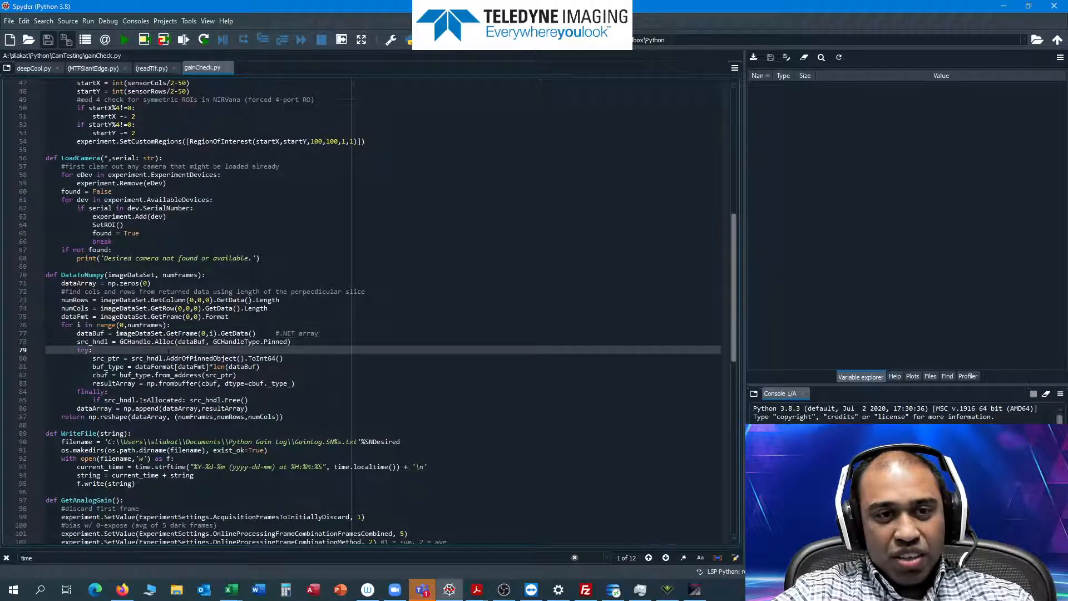
{"action": "scroll", "scroll_direction": "down", "scroll_amount": 3}
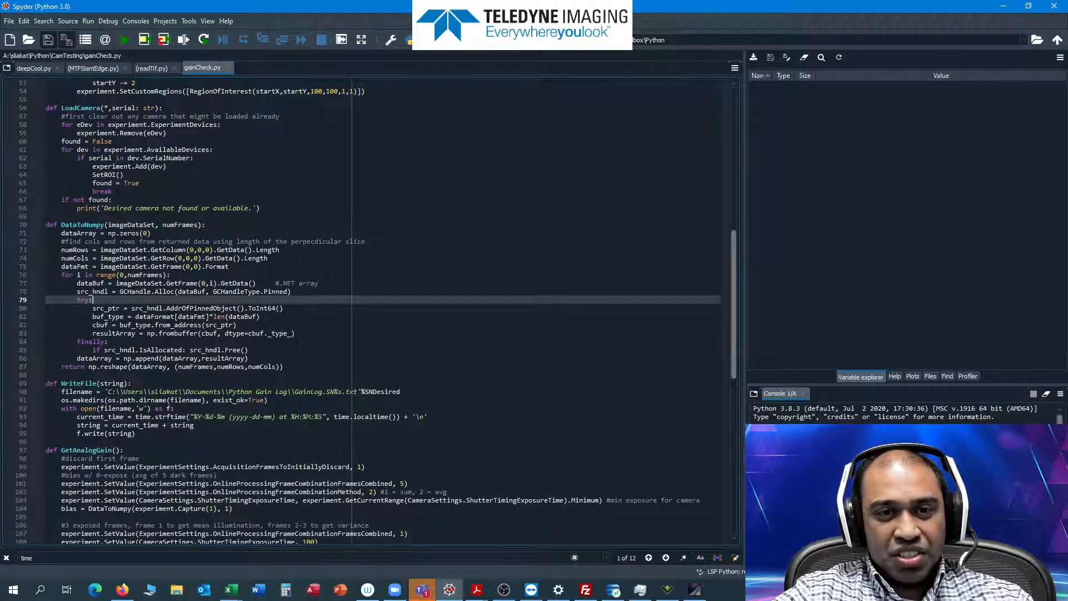
{"action": "left_click", "coordinate": [252, 350]}
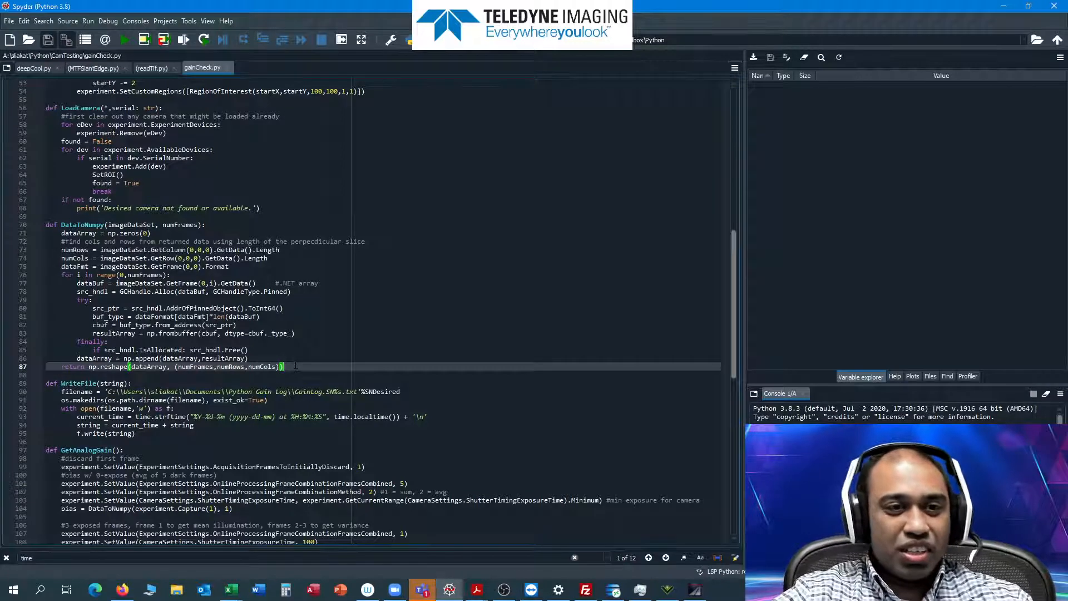
{"action": "scroll", "scroll_direction": "down", "scroll_amount": 3}
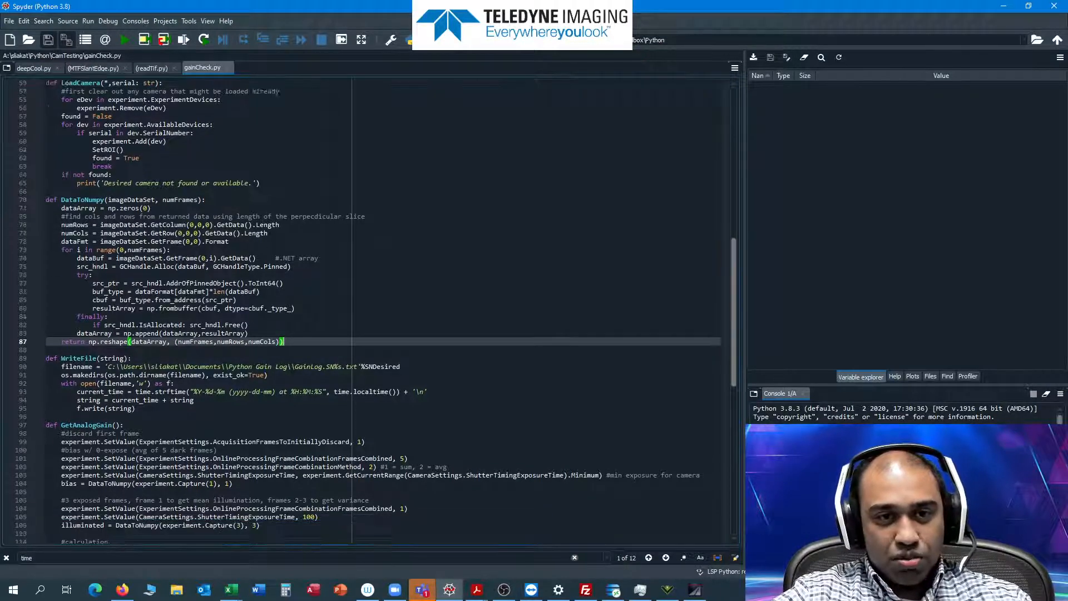
{"action": "scroll", "scroll_direction": "down", "scroll_amount": 3}
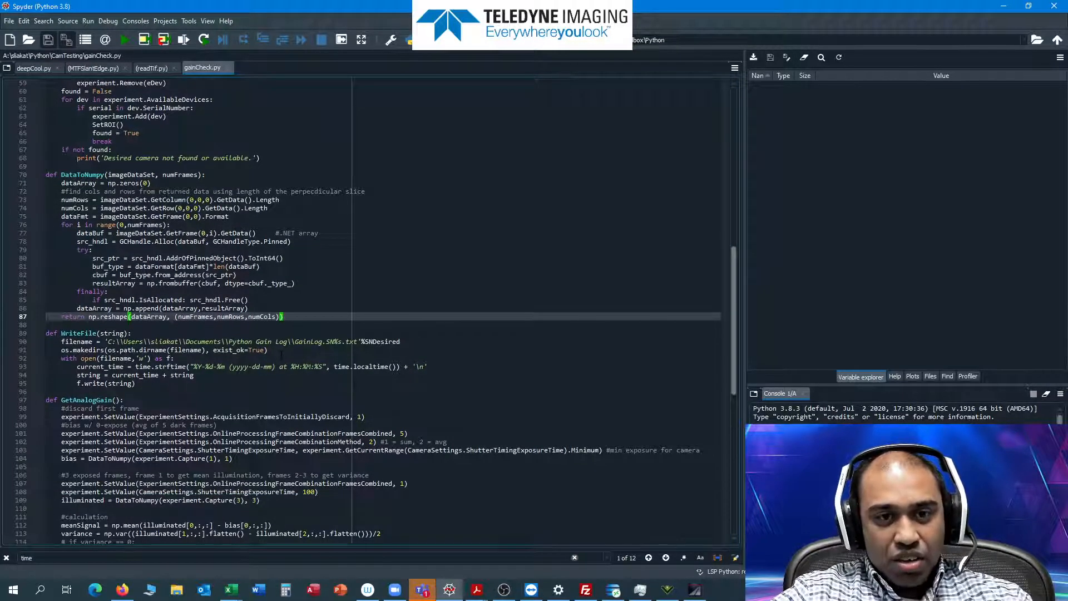
{"action": "scroll", "scroll_direction": "down", "scroll_amount": 3}
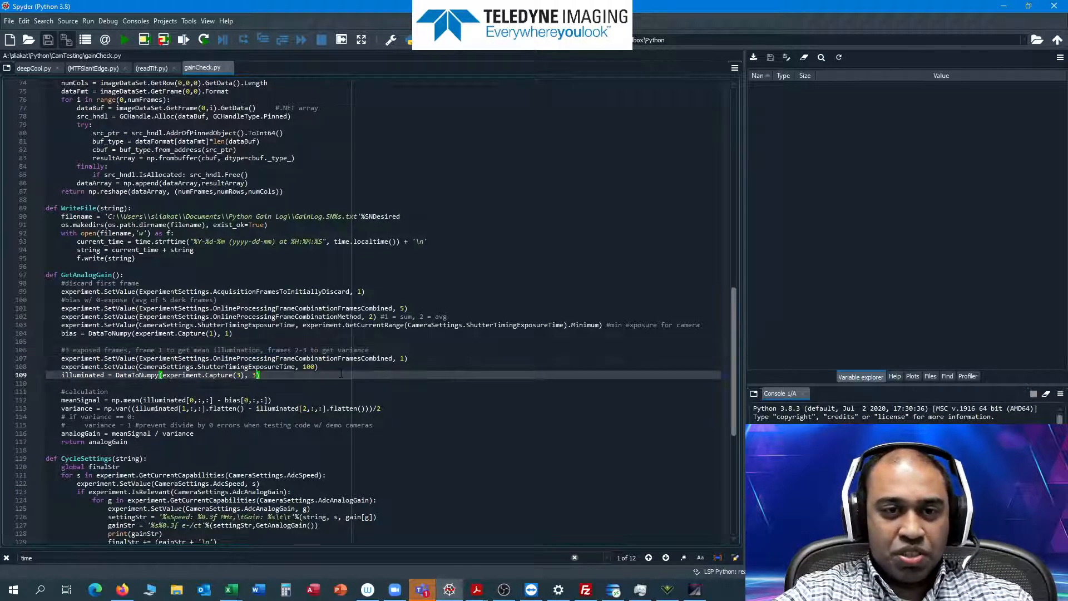
{"action": "scroll", "scroll_direction": "down", "scroll_amount": 3}
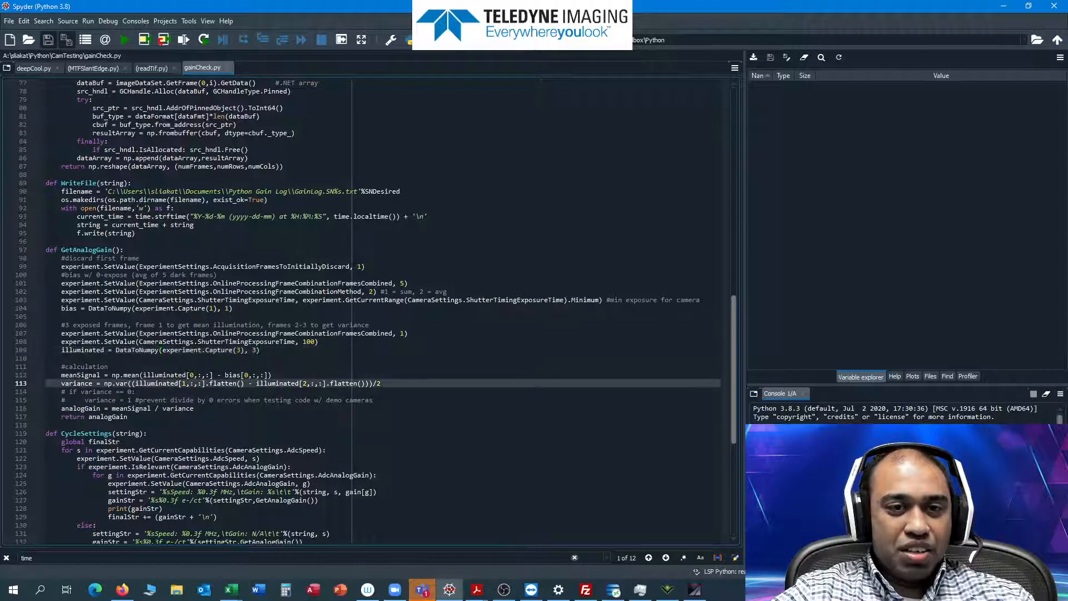
{"action": "left_click", "coordinate": [394, 416]}
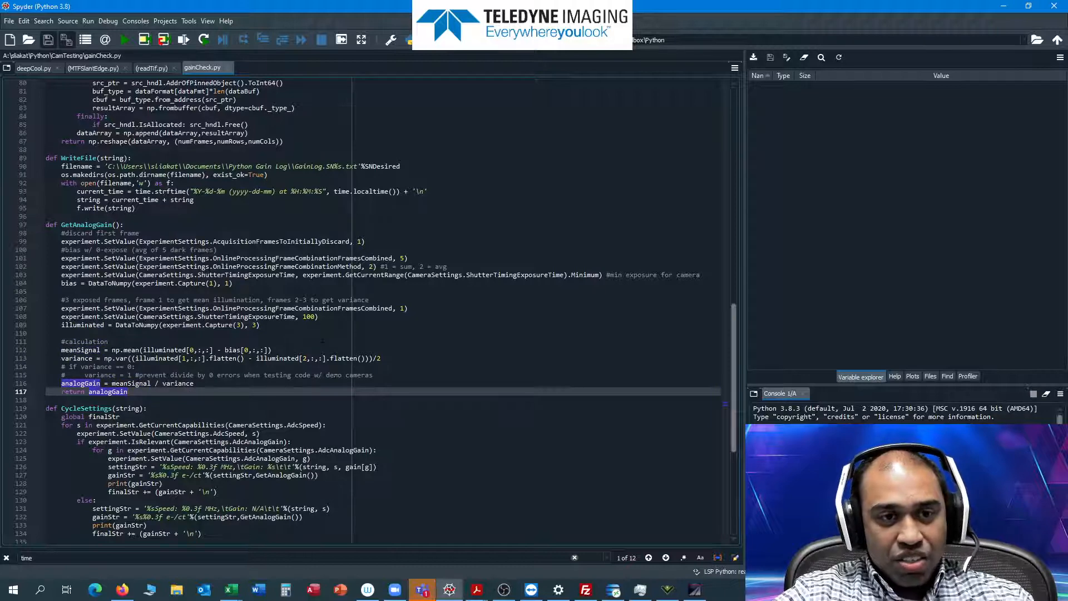
{"action": "scroll", "scroll_direction": "down", "scroll_amount": 3}
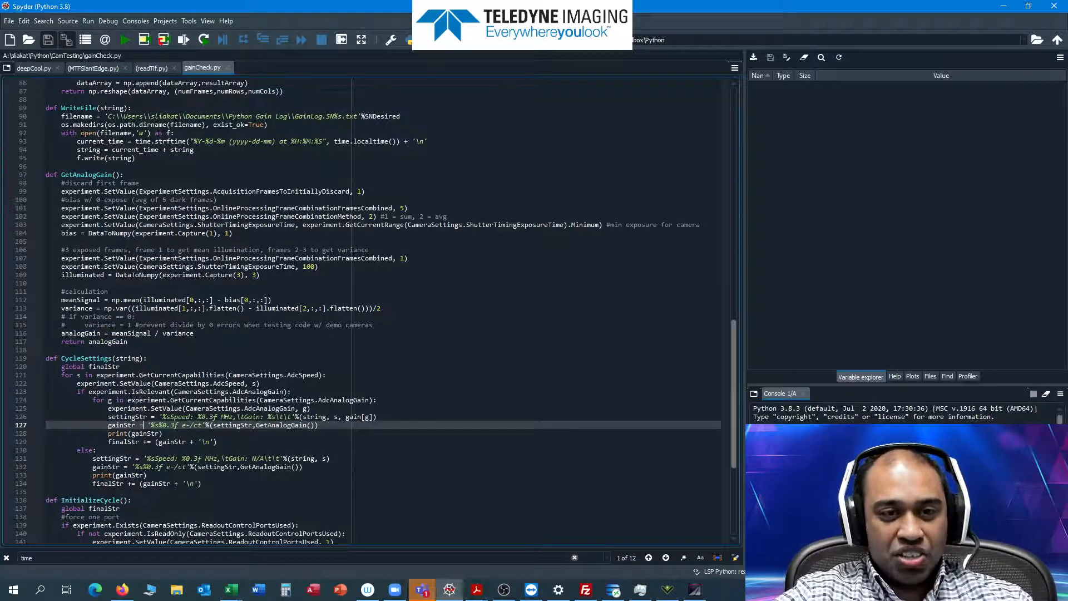
{"action": "scroll", "scroll_direction": "down", "scroll_amount": 3}
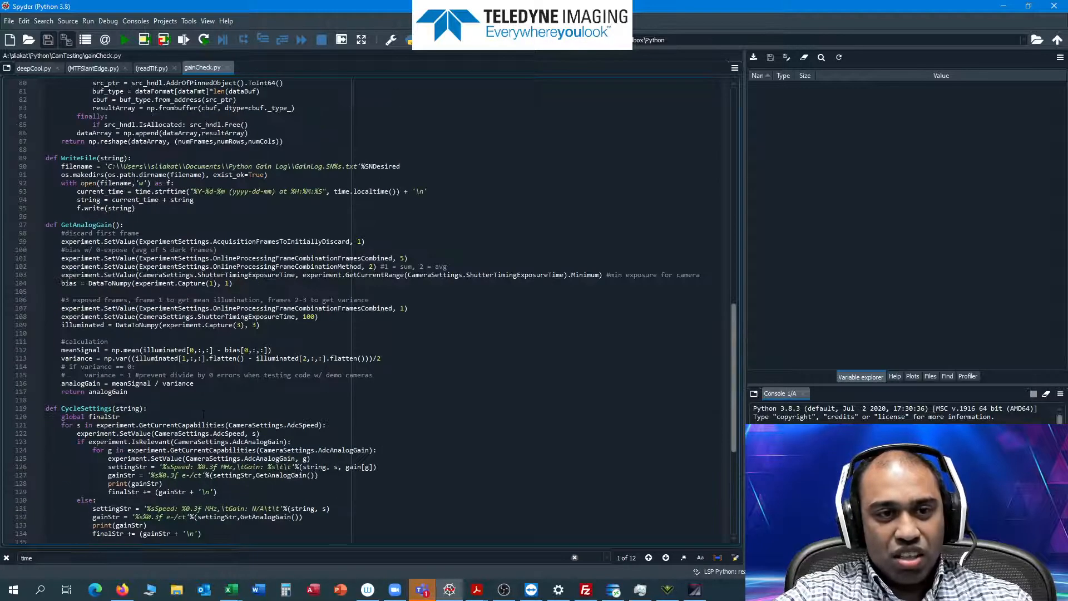
{"action": "scroll", "scroll_direction": "down", "scroll_amount": 3}
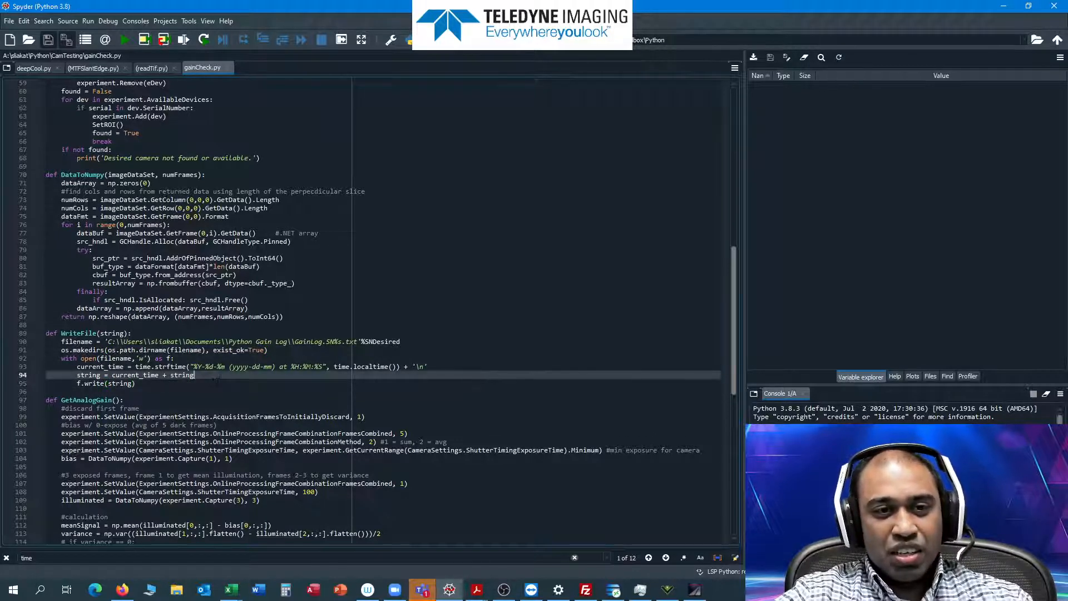
{"action": "scroll", "scroll_direction": "down", "scroll_amount": 3}
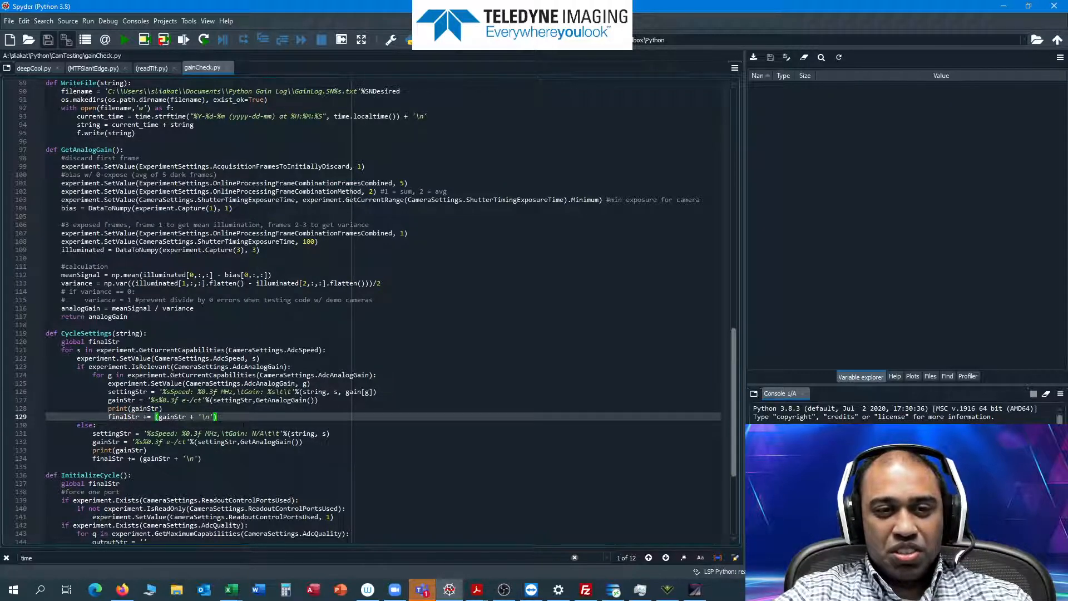
{"action": "scroll", "scroll_direction": "down", "scroll_amount": 3}
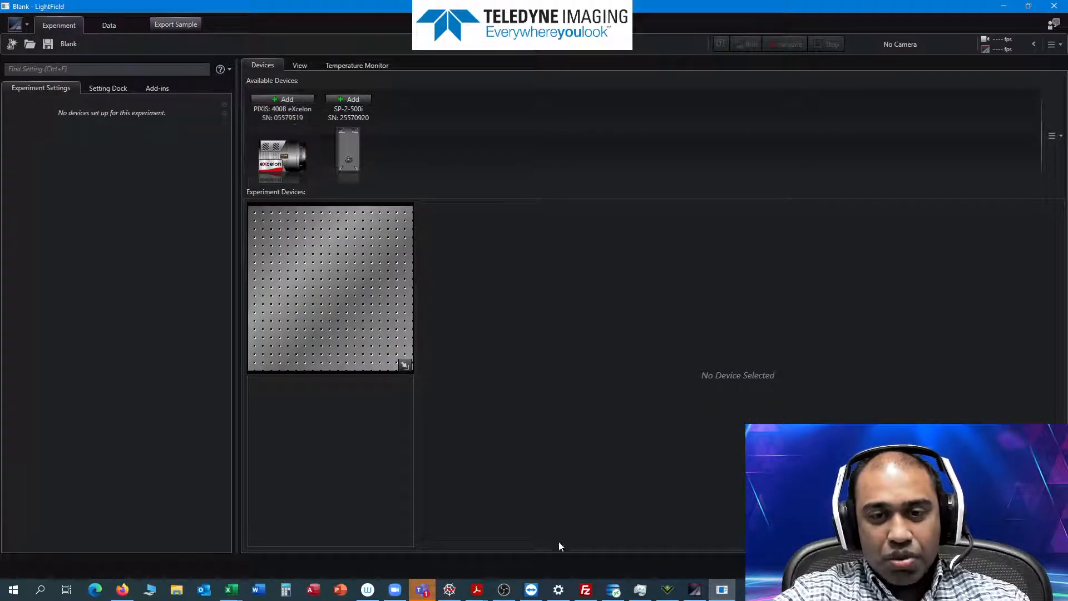
Return to the gainCheck.py script in Spyder after LightField opens the Blank experiment.
{"action": "left_click", "coordinate": [448, 590]}
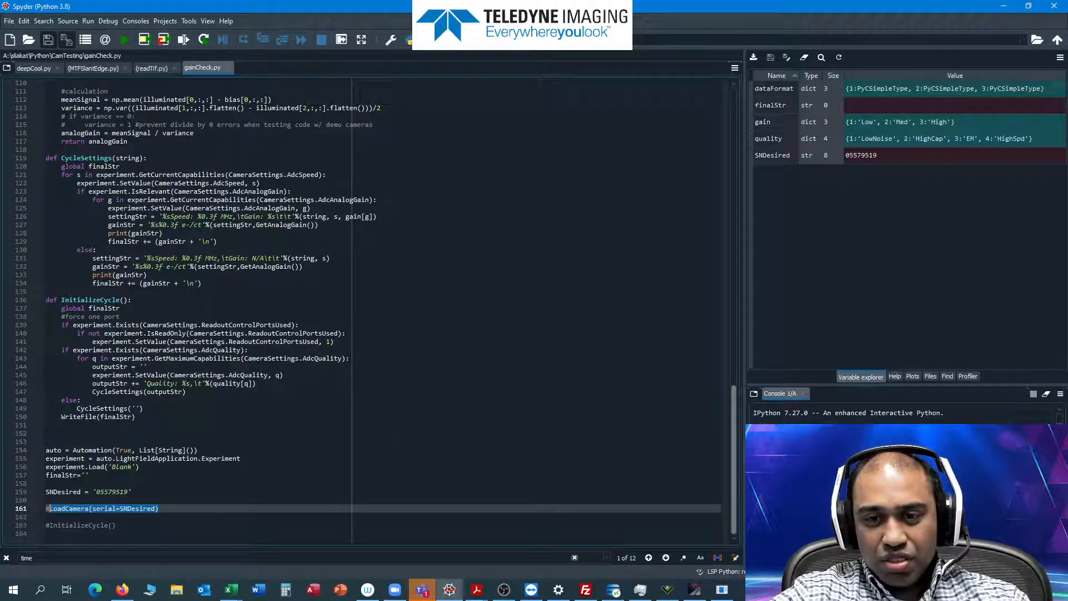
Run the LoadCamera(serial=SNDesired) line to add the PIXIS 400B eXcelon 05579519.
{"action": "left_click", "coordinate": [721, 590]}
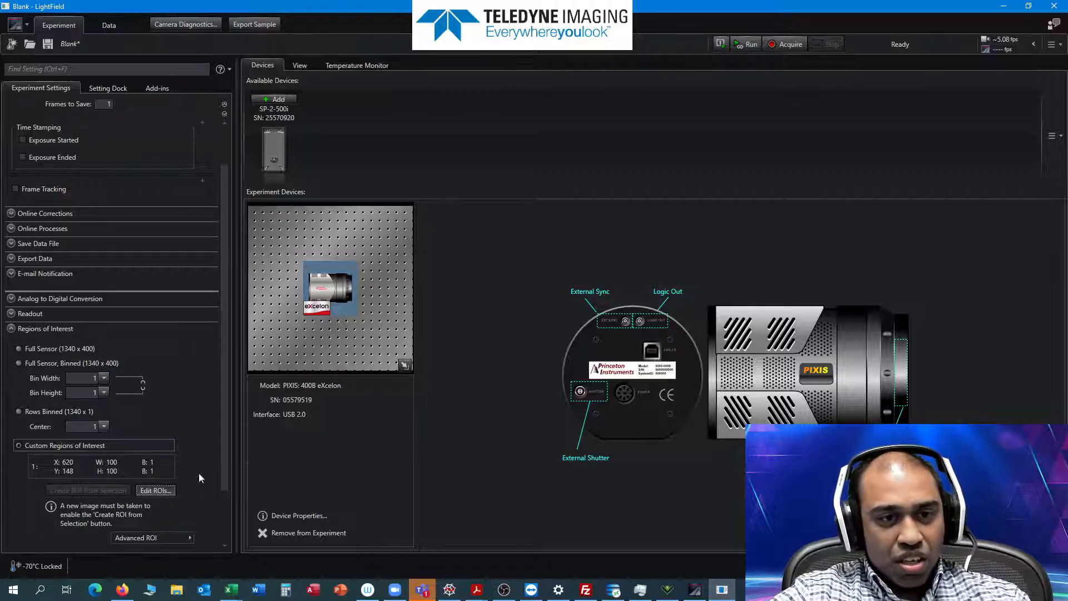
In Analog to Digital Conversion, change the PIXIS analog gain while keeping Low Noise at 2 MHz.
{"action": "left_click", "coordinate": [156, 489]}
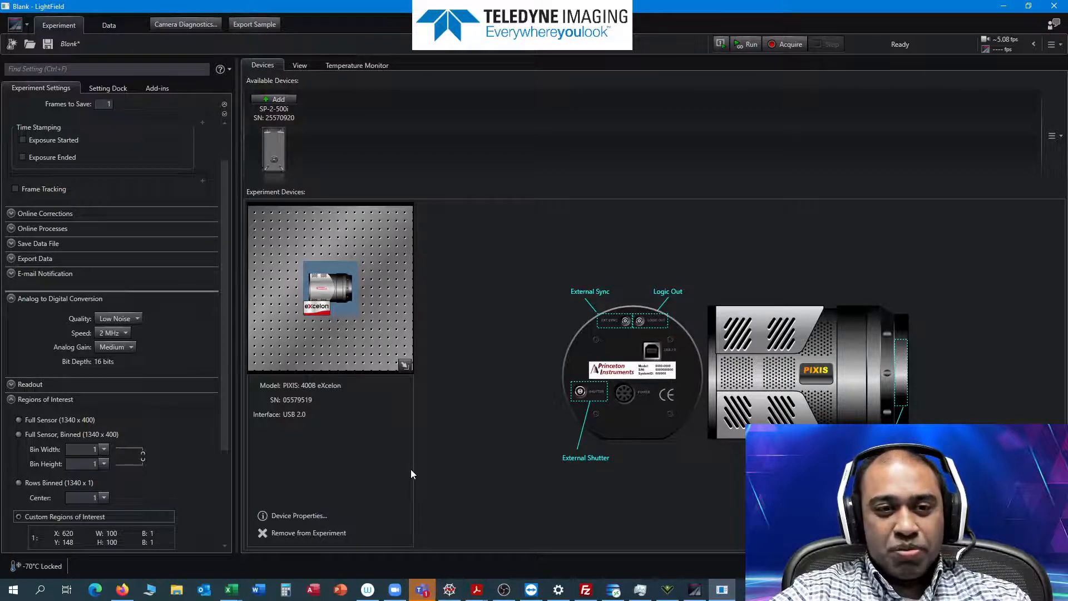
{"action": "mouse_move", "coordinate": [38, 566]}
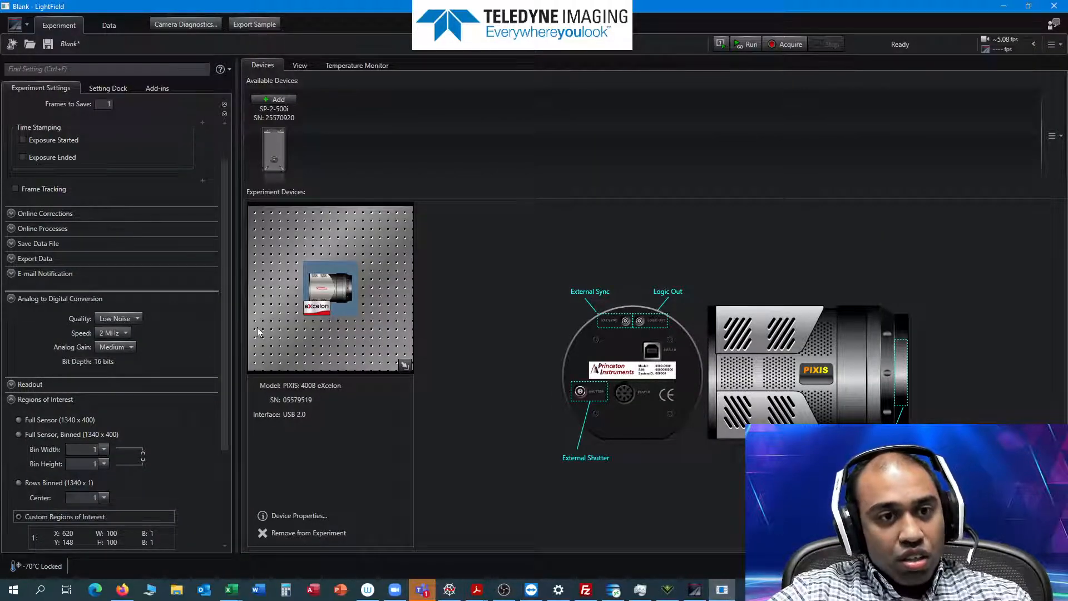
{"action": "left_click", "coordinate": [129, 347]}
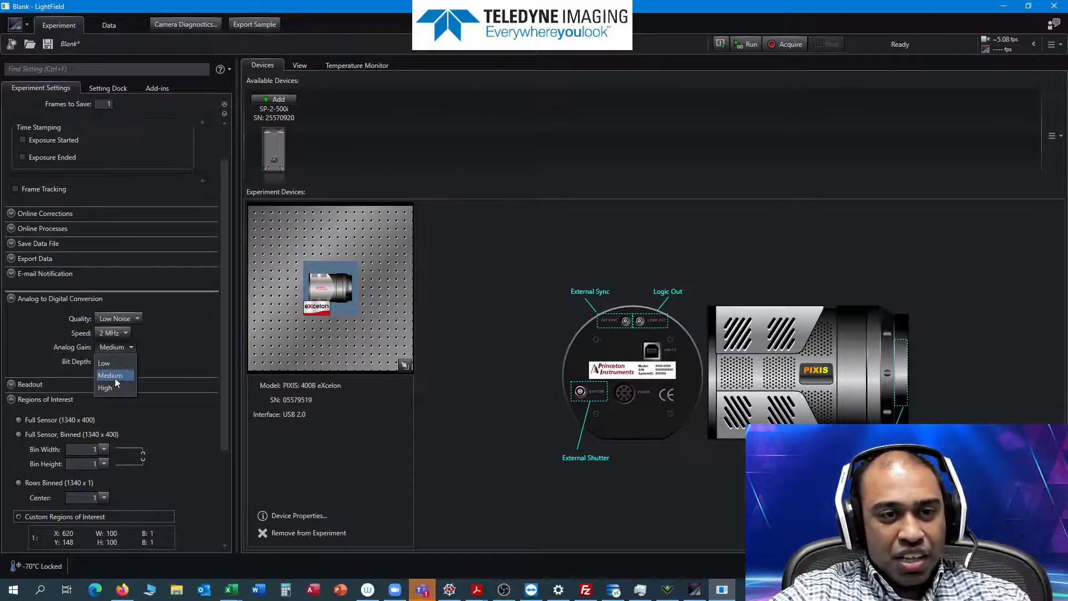
{"action": "left_click", "coordinate": [105, 387]}
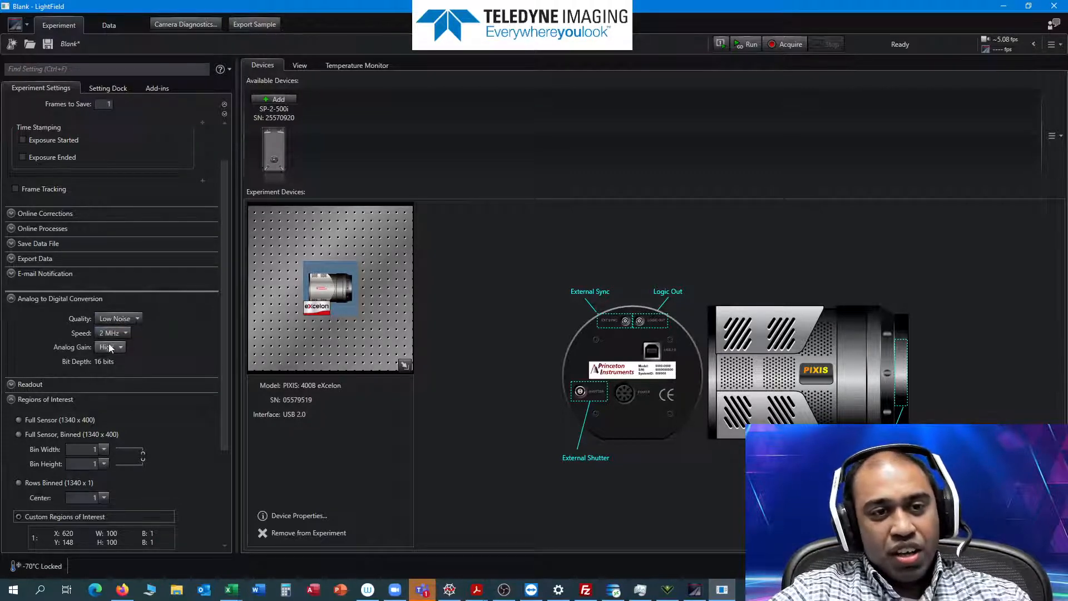
{"action": "mouse_move", "coordinate": [109, 347]}
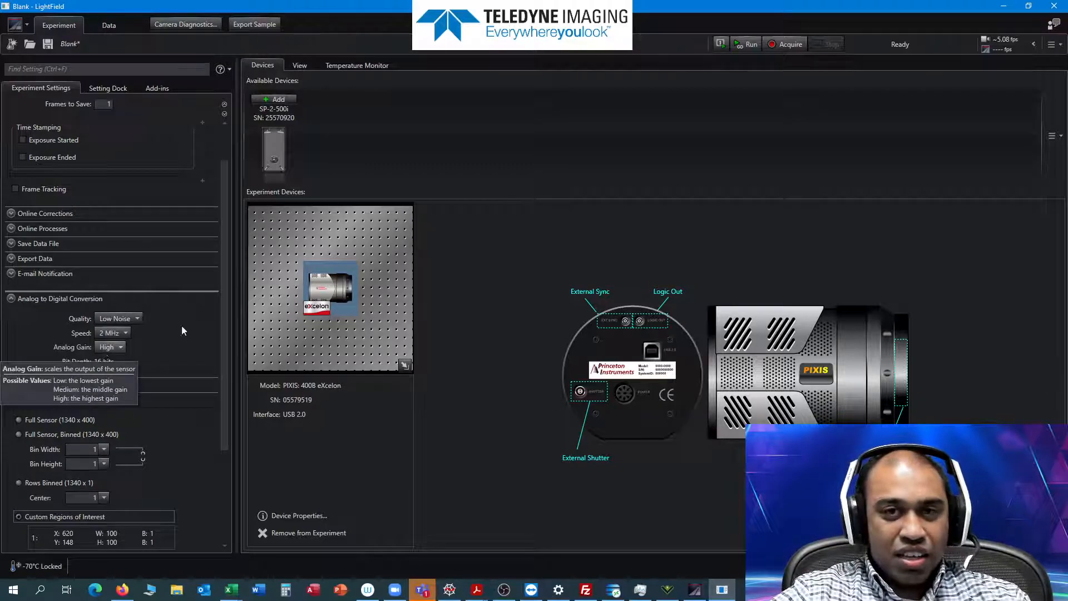
{"action": "left_click", "coordinate": [748, 44]}
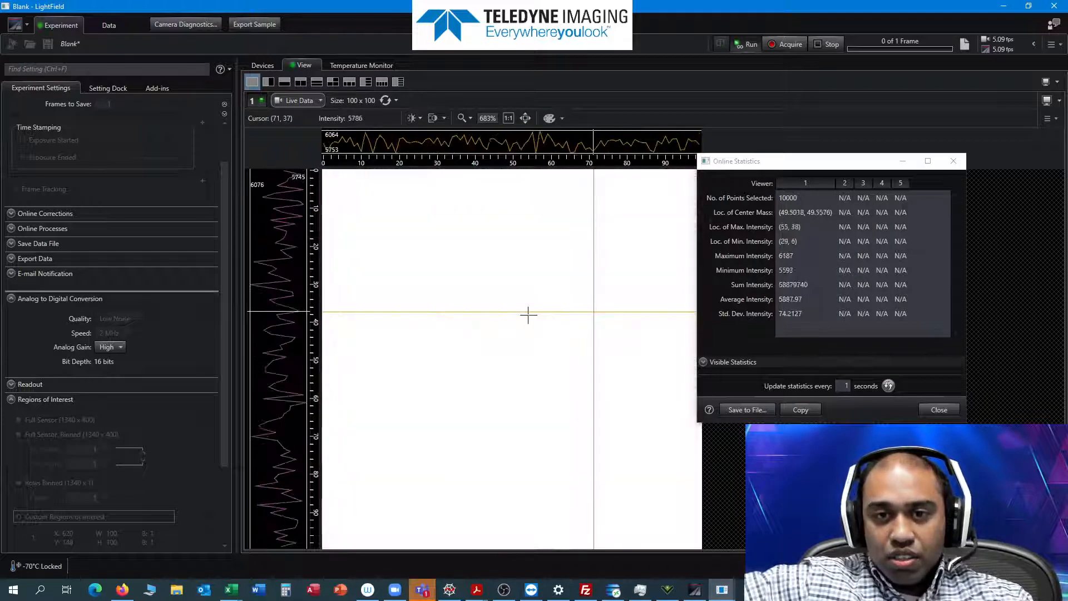
Bring up the context menu on the live data view to reach its online statistics.
{"action": "right_click", "coordinate": [527, 315]}
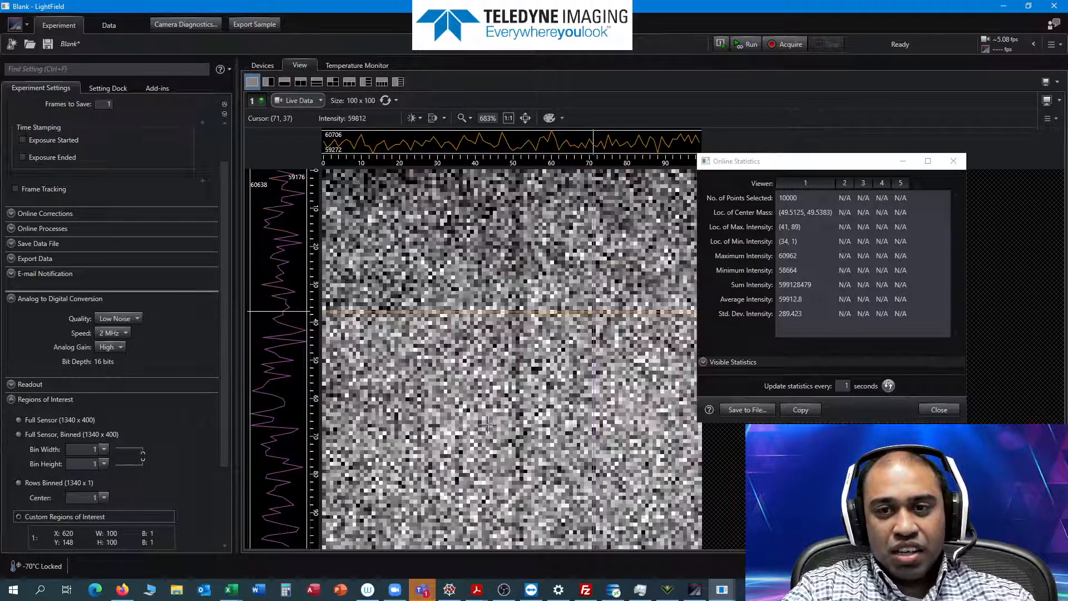
{"action": "mouse_move", "coordinate": [457, 560]}
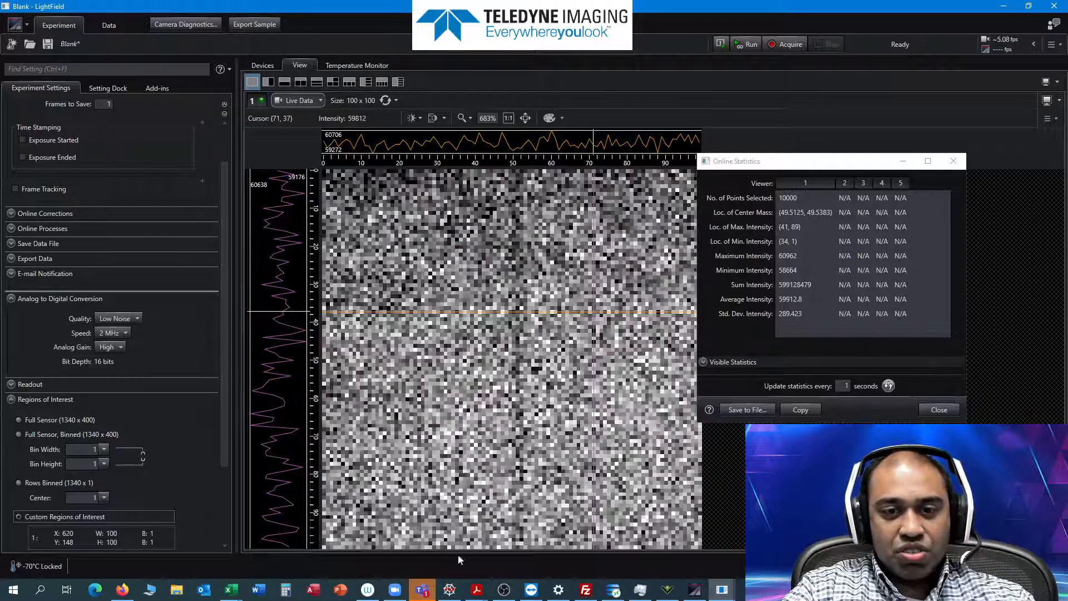
{"action": "left_click", "coordinate": [448, 589]}
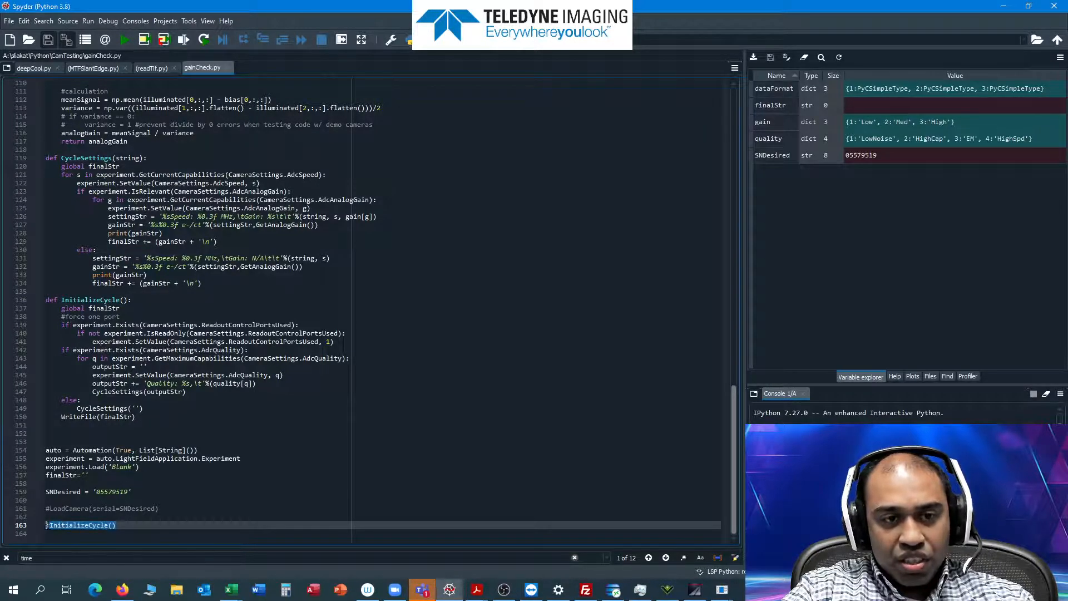
{"action": "key", "text": "ctrl+1"}
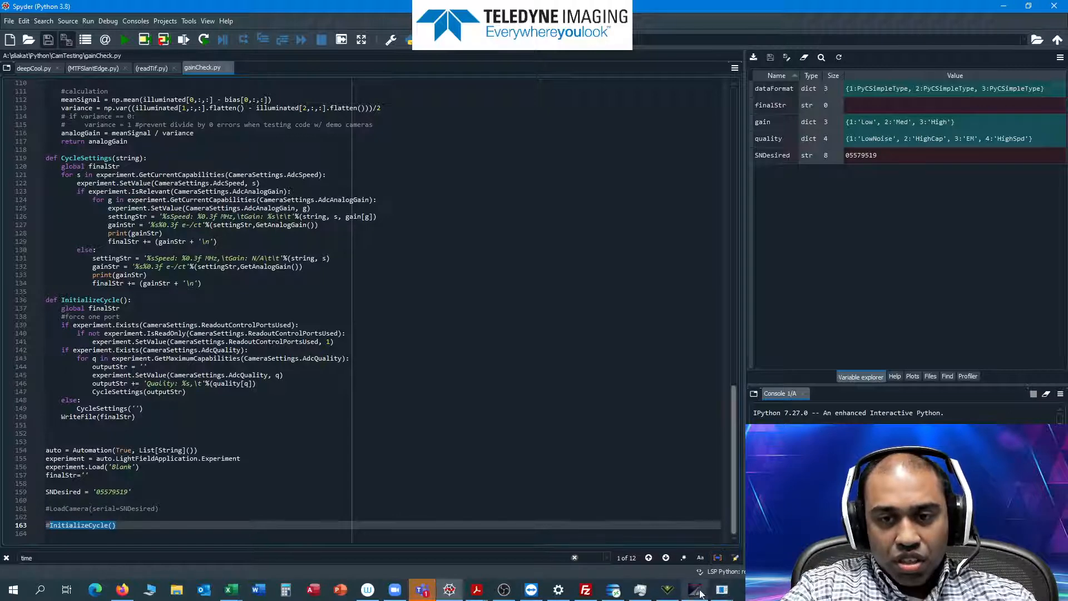
{"action": "left_click", "coordinate": [721, 590]}
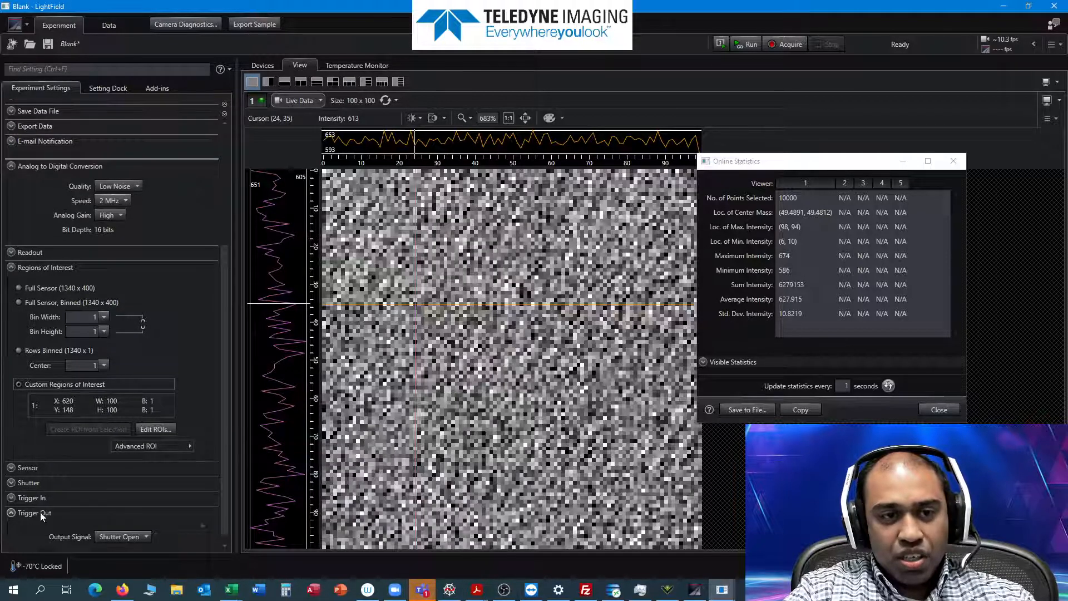
{"action": "left_click", "coordinate": [29, 482]}
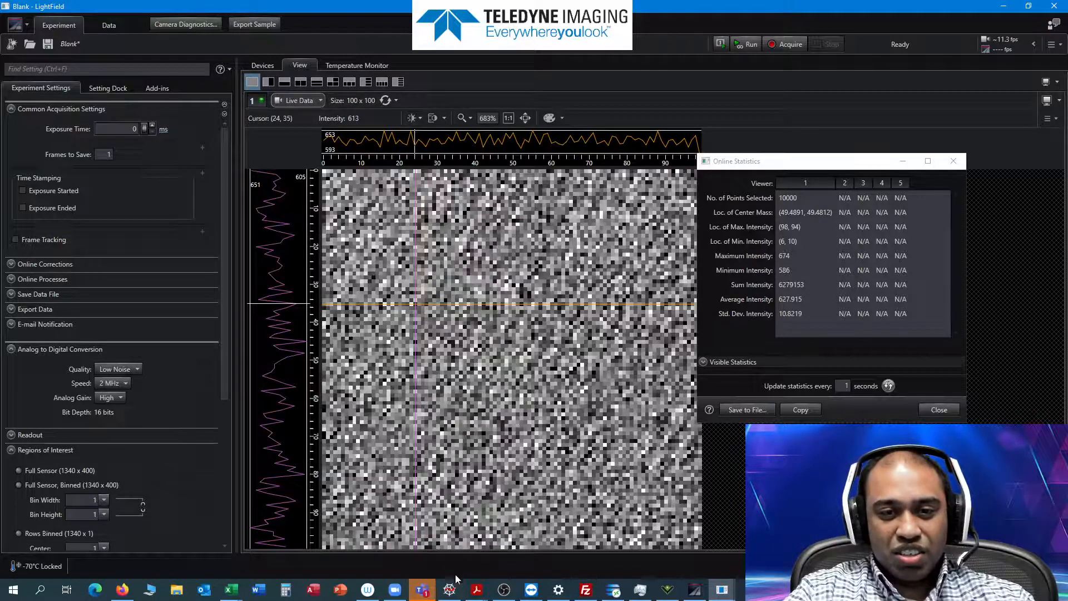
Switch back to the gainCheck.py editor in Spyder and scroll up in the script.
{"action": "left_click", "coordinate": [421, 589]}
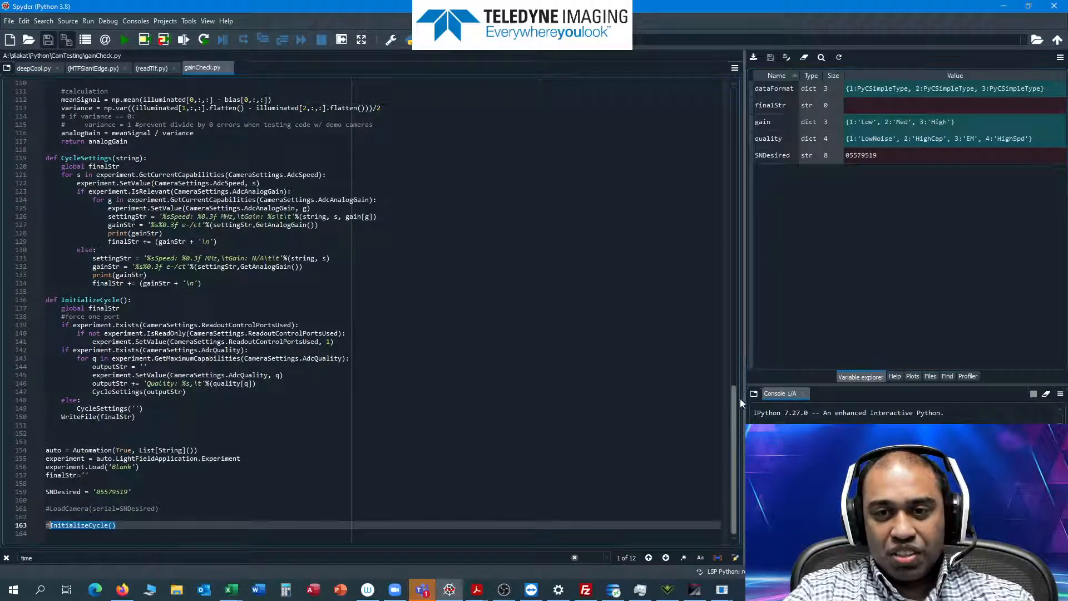
{"action": "scroll", "scroll_direction": "up", "scroll_amount": 3}
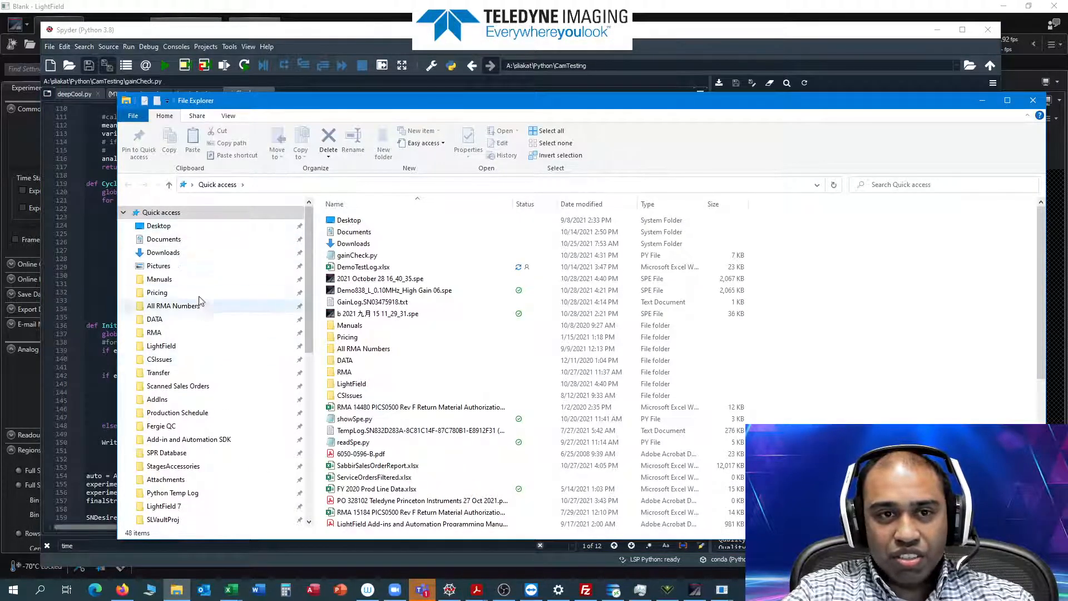
Navigate Documents to the Python Gain Log folder holding the two GainLog text files.
{"action": "scroll", "scroll_direction": "down", "scroll_amount": 3}
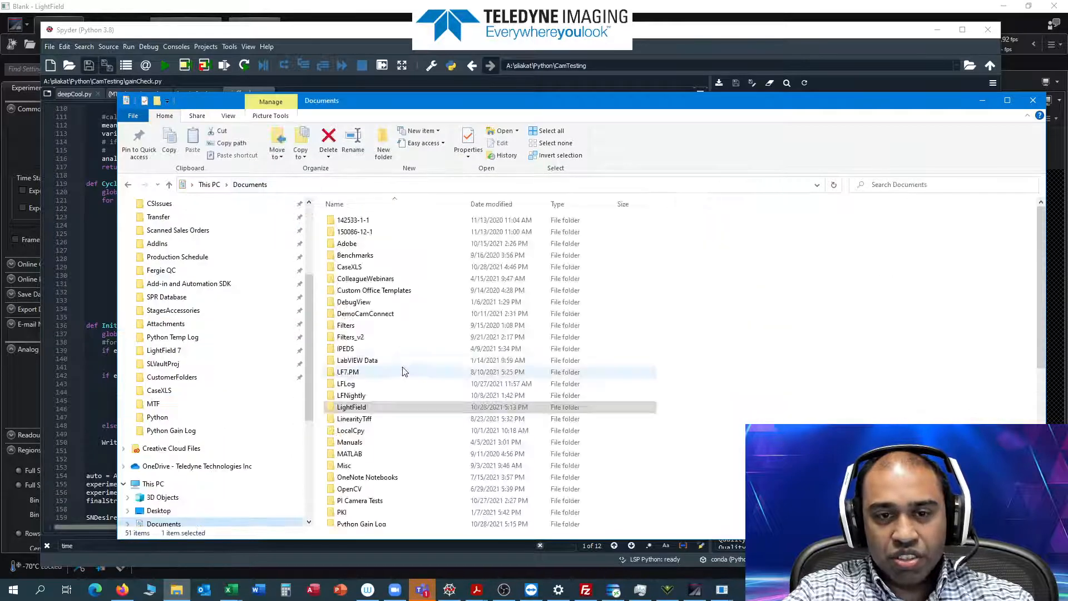
{"action": "scroll", "scroll_direction": "down", "scroll_amount": 3}
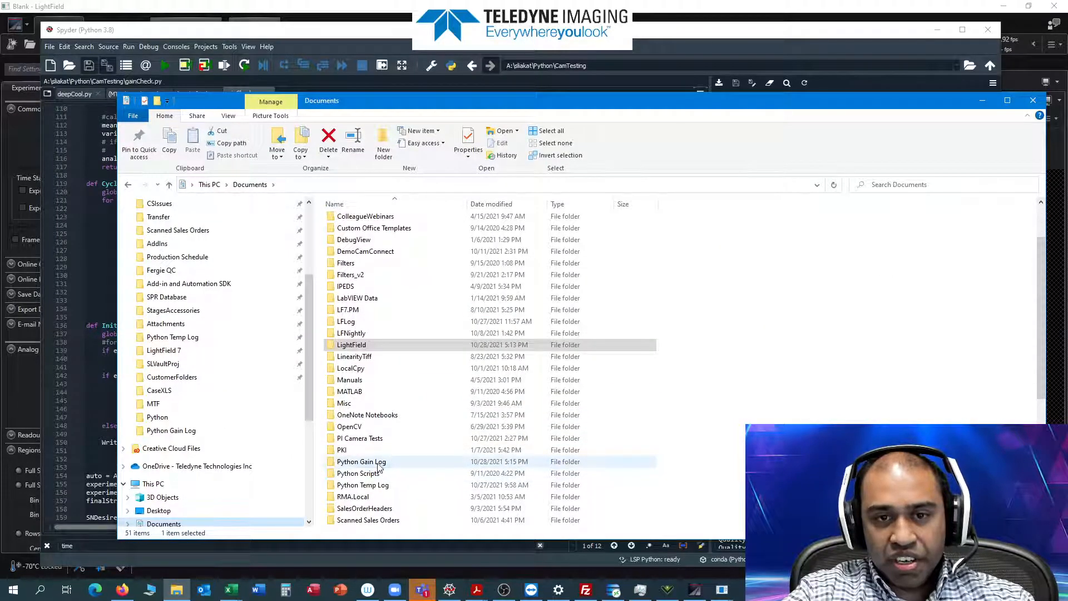
{"action": "double_click", "coordinate": [360, 461]}
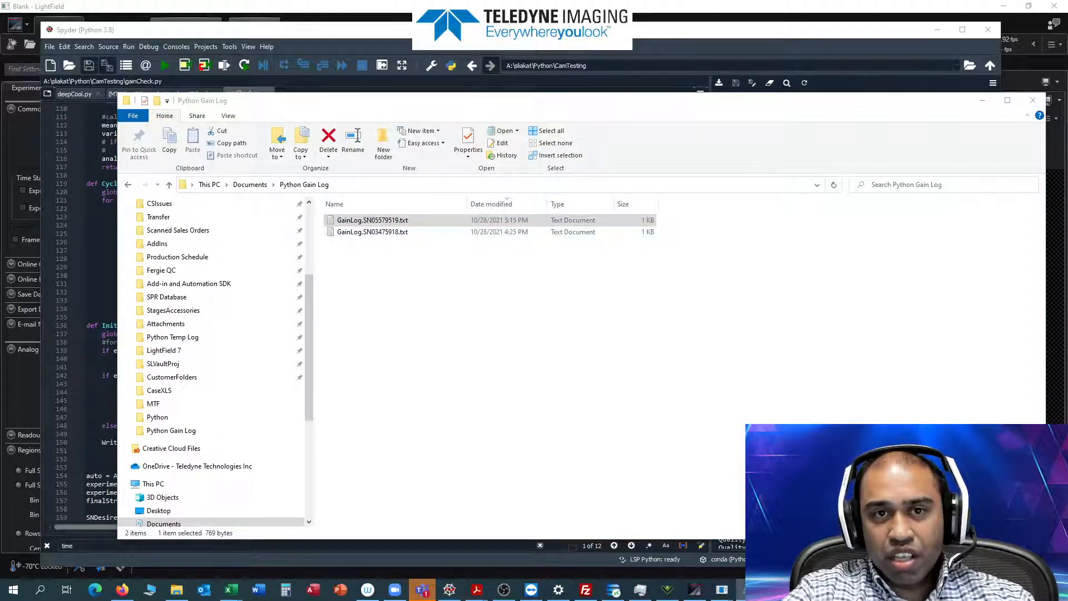
Show GainLog.SN05579519.txt in Notepad with e-/ct values for each quality, speed and gain combination.
{"action": "double_click", "coordinate": [372, 219]}
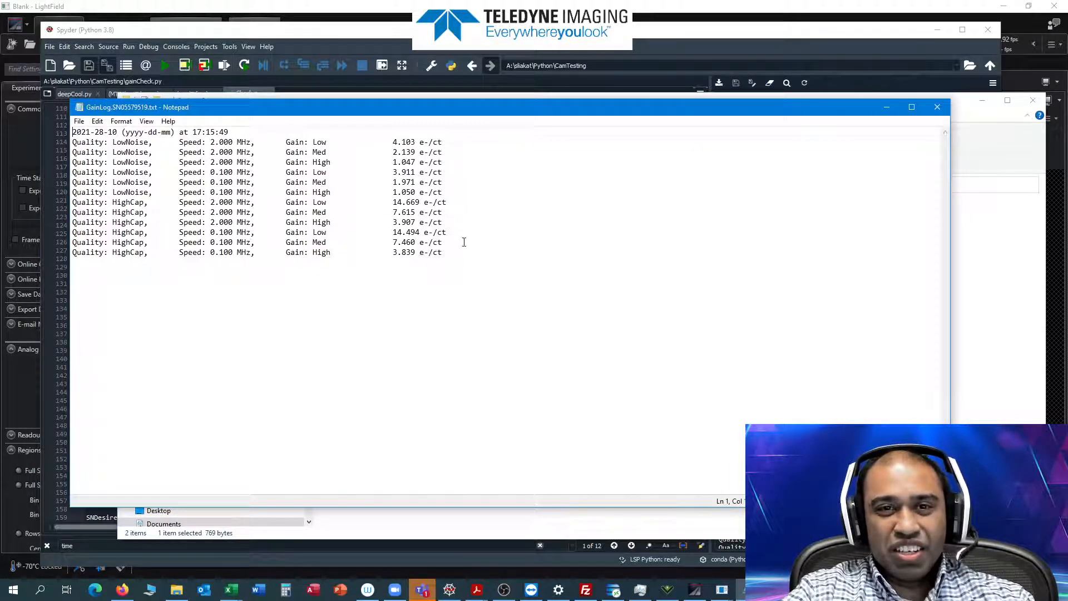
{"action": "mouse_move", "coordinate": [504, 289]}
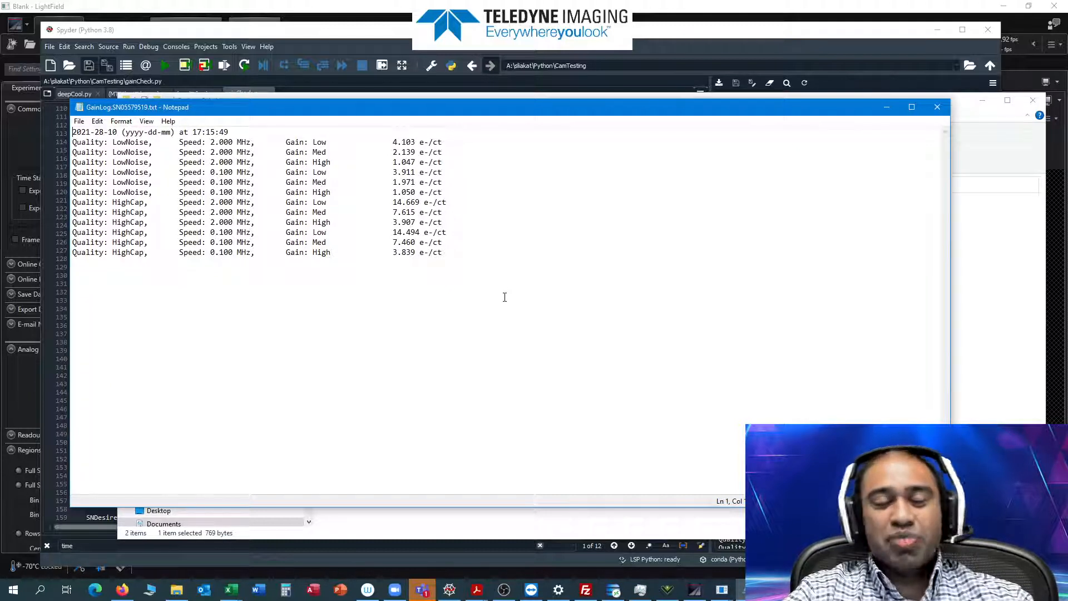
{"action": "mouse_move", "coordinate": [553, 313]}
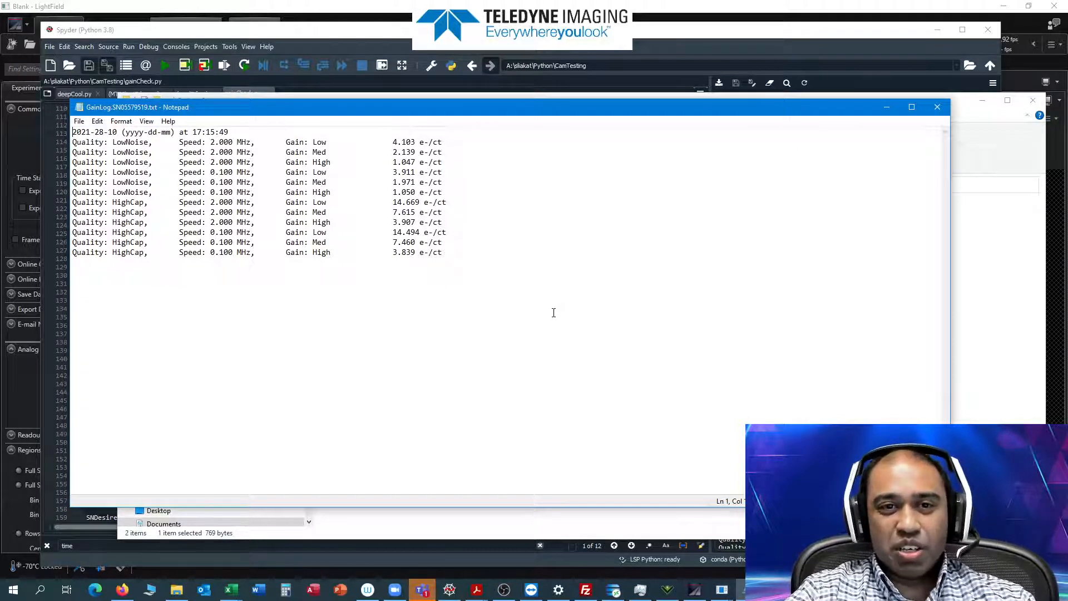